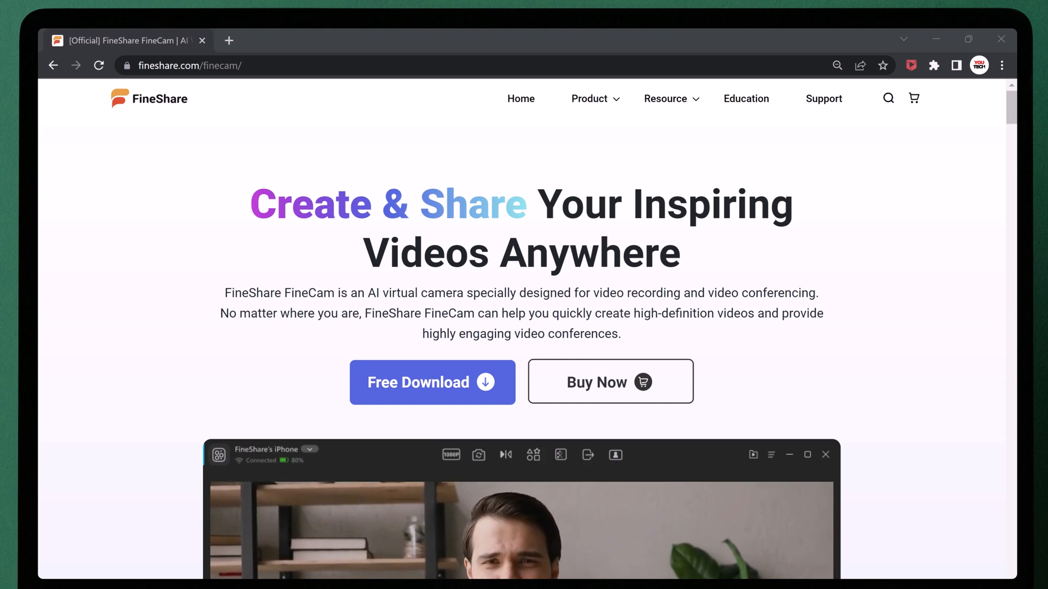
pyautogui.moveTo(226, 215)
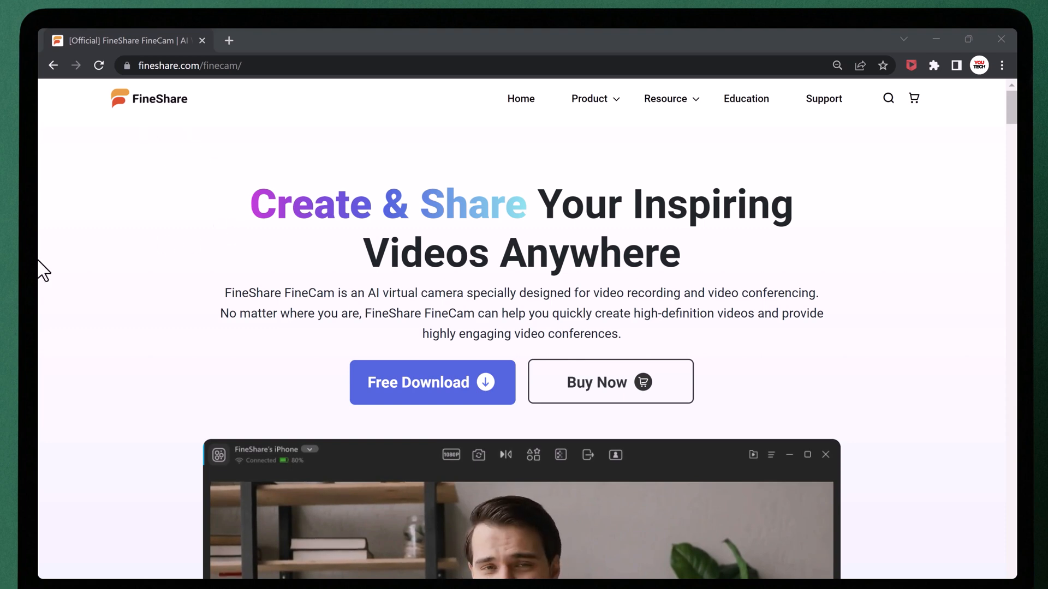
pyautogui.moveTo(612, 287)
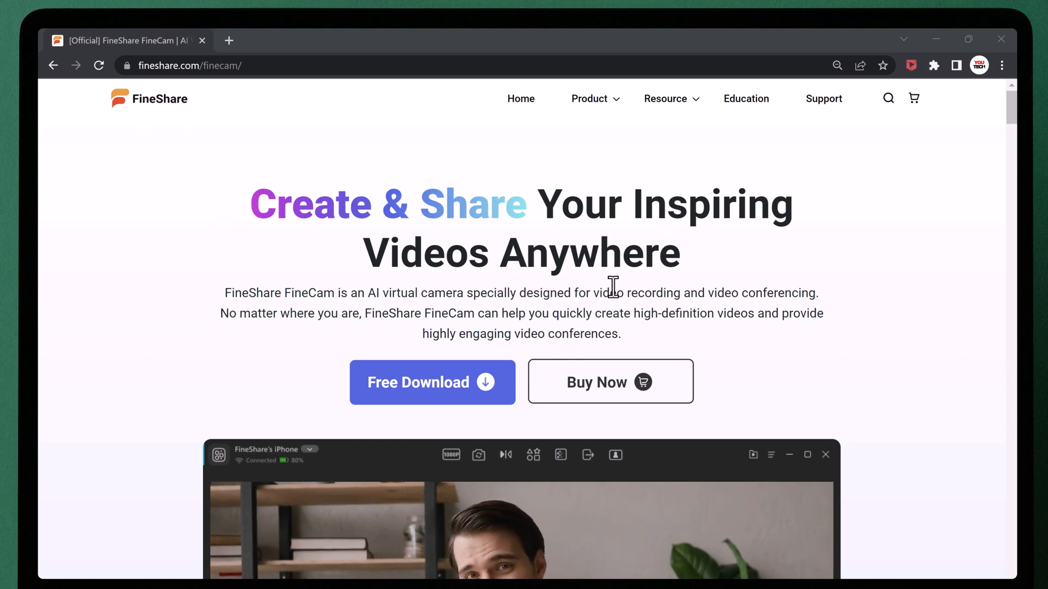
pyautogui.moveTo(706, 354)
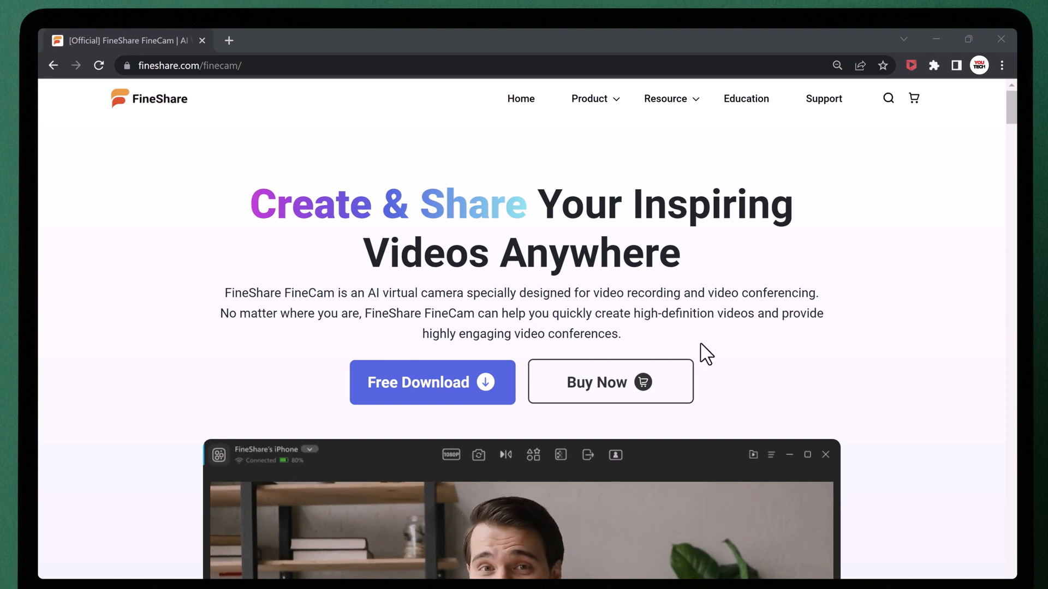
pyautogui.moveTo(725, 343)
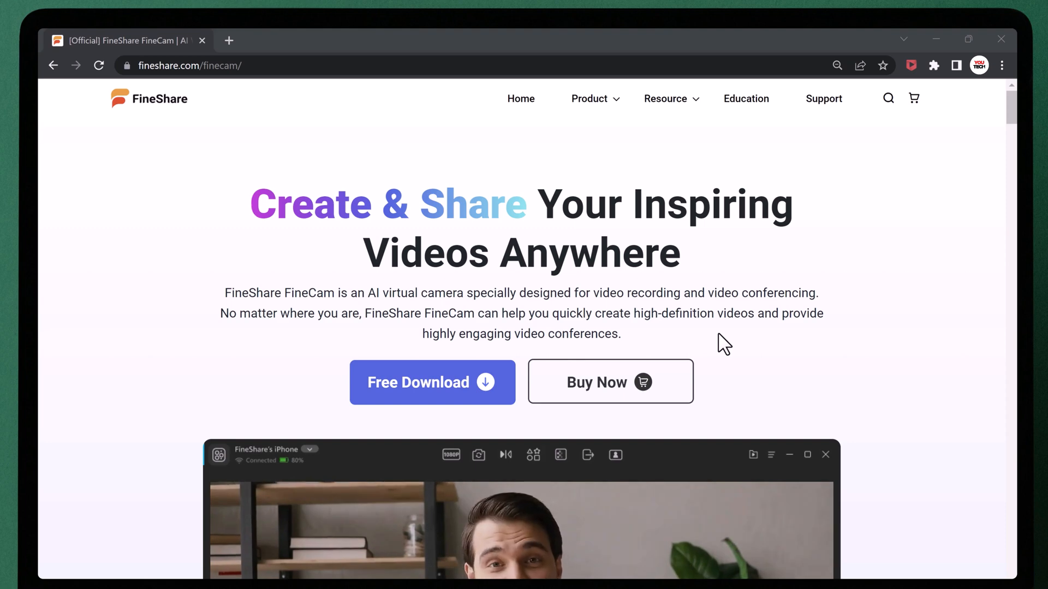
pyautogui.moveTo(731, 339)
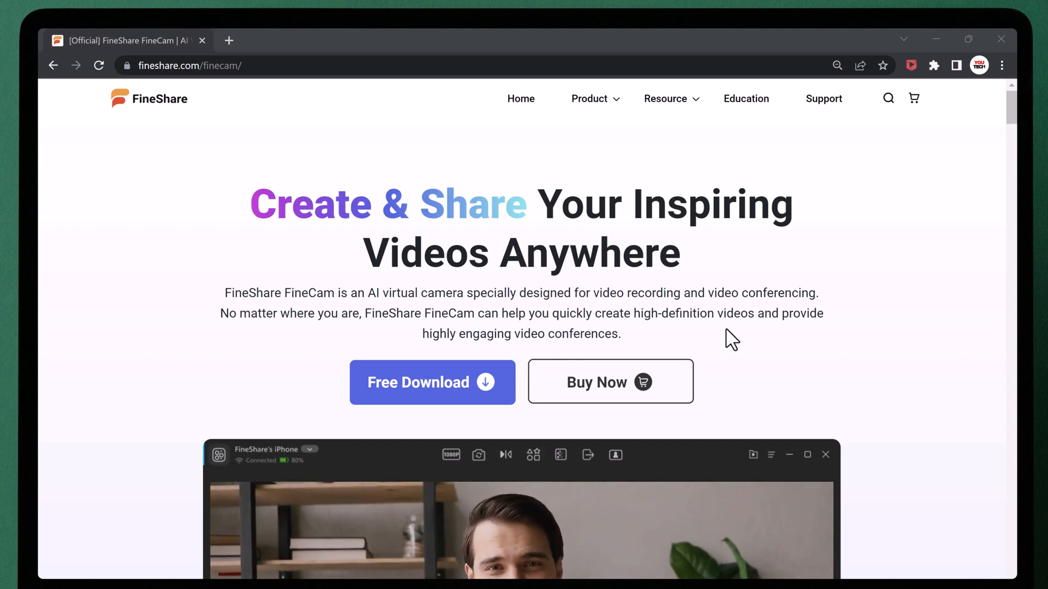
# Step: Download and install FineCam, then choose the iPhone/iPad camera connection option
pyautogui.scroll(-3)
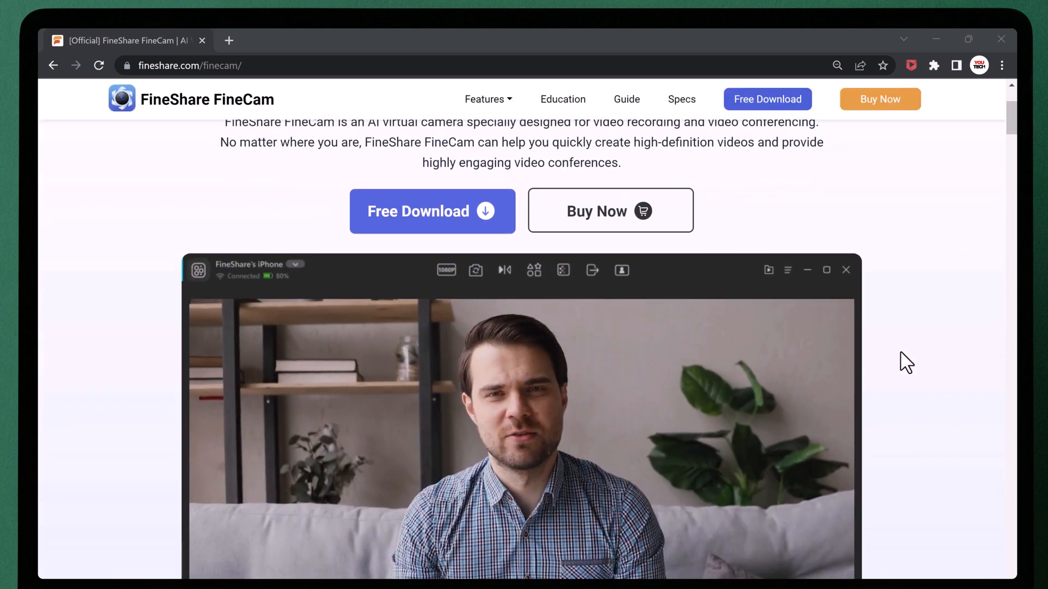
pyautogui.scroll(-3)
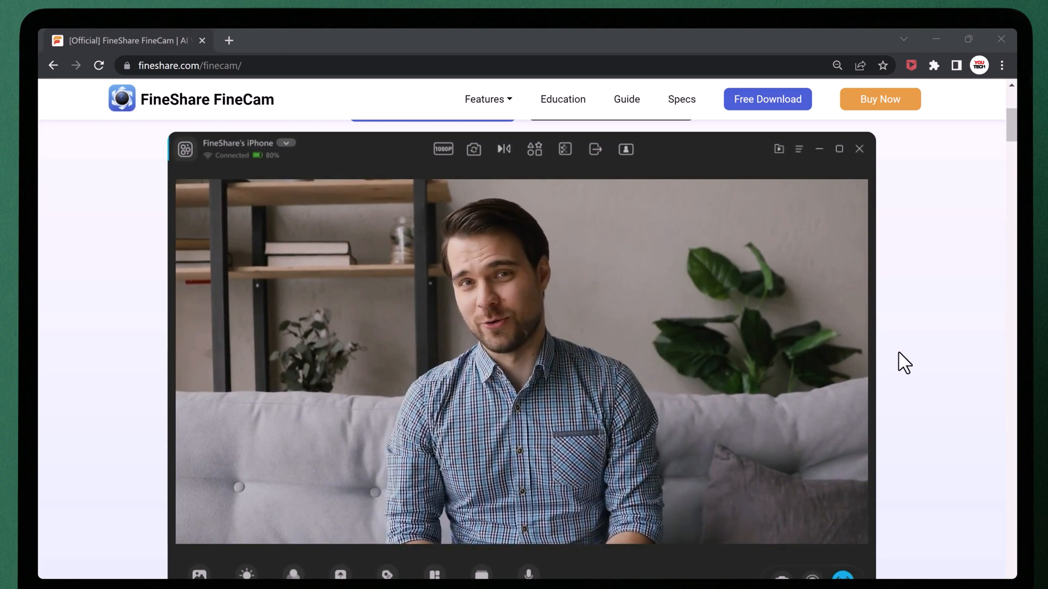
pyautogui.scroll(-3)
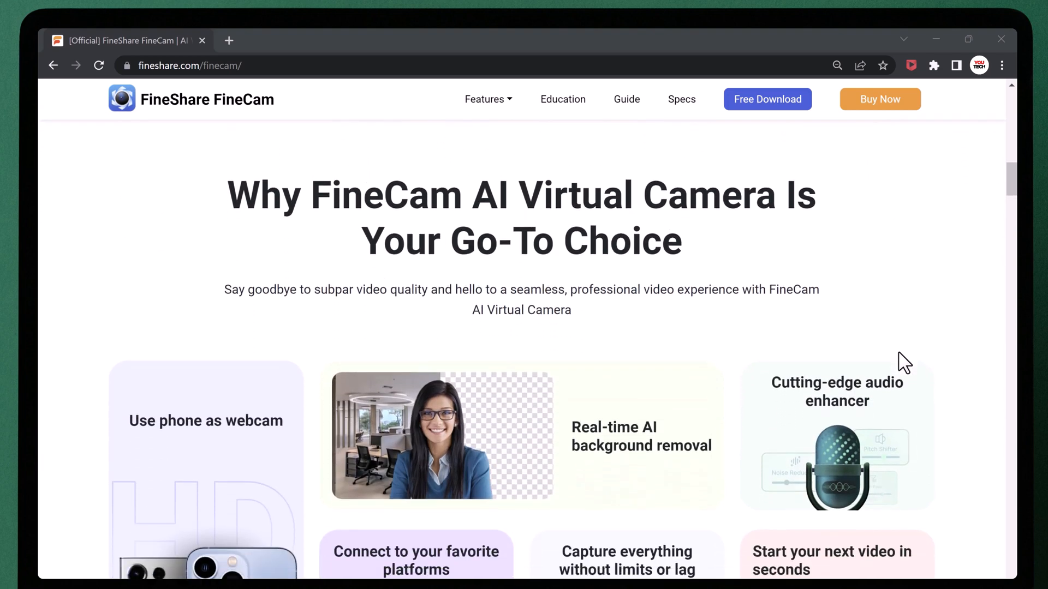
pyautogui.scroll(-3)
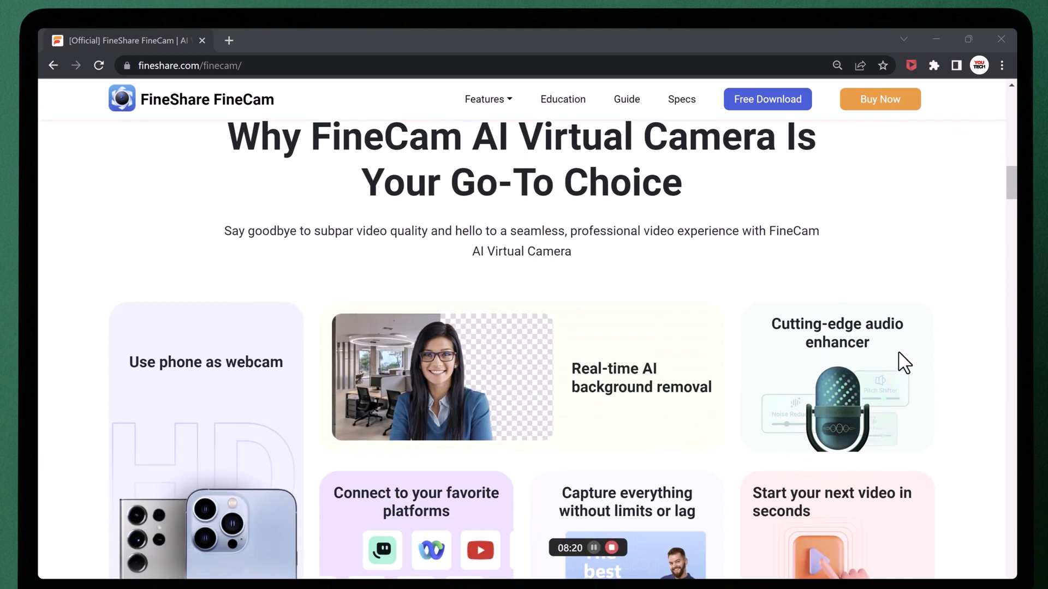
pyautogui.scroll(-3)
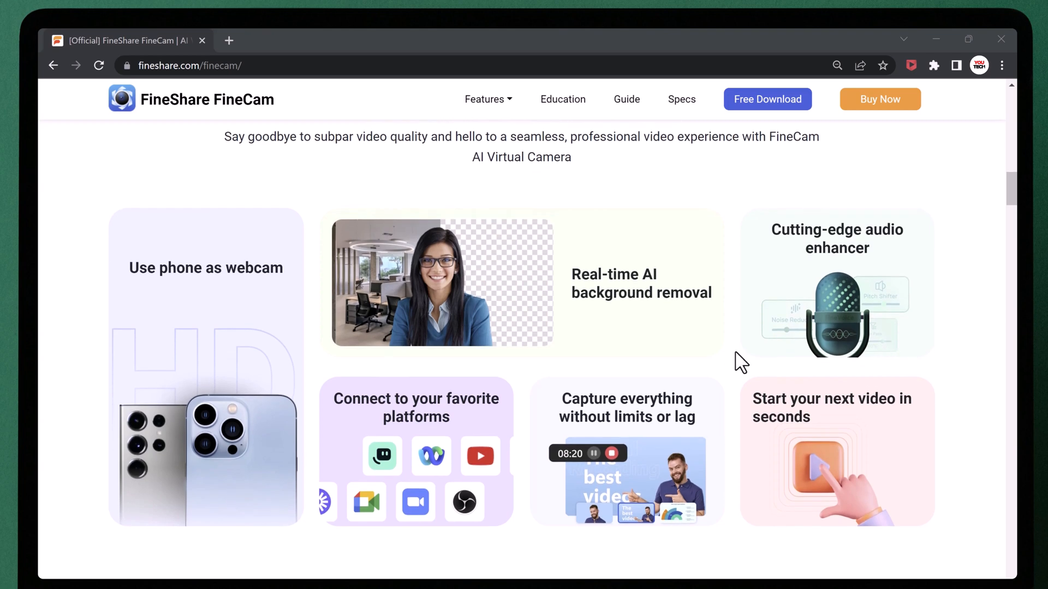
pyautogui.moveTo(186, 298)
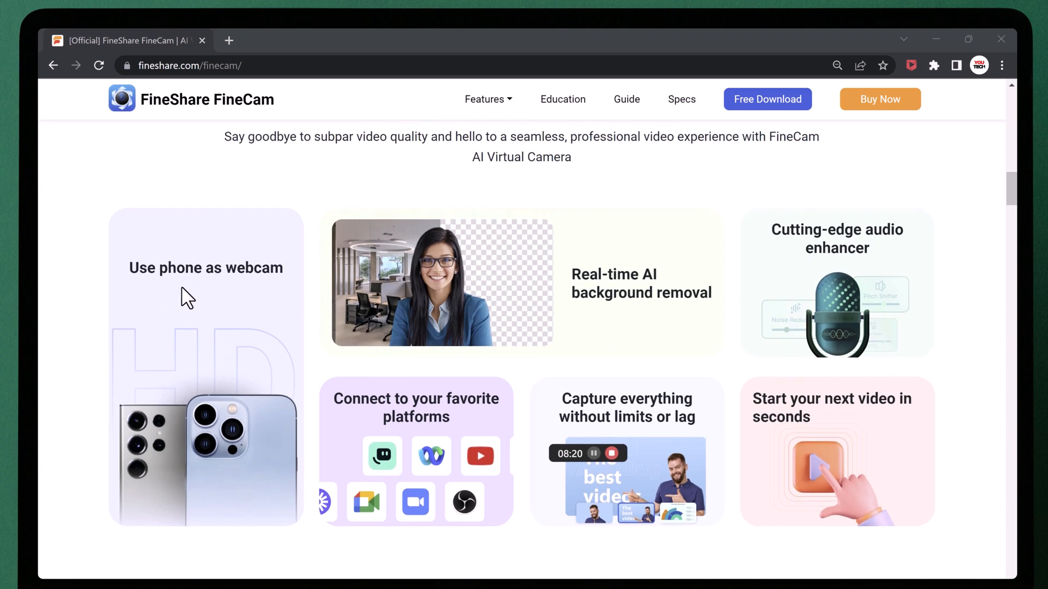
pyautogui.moveTo(861, 376)
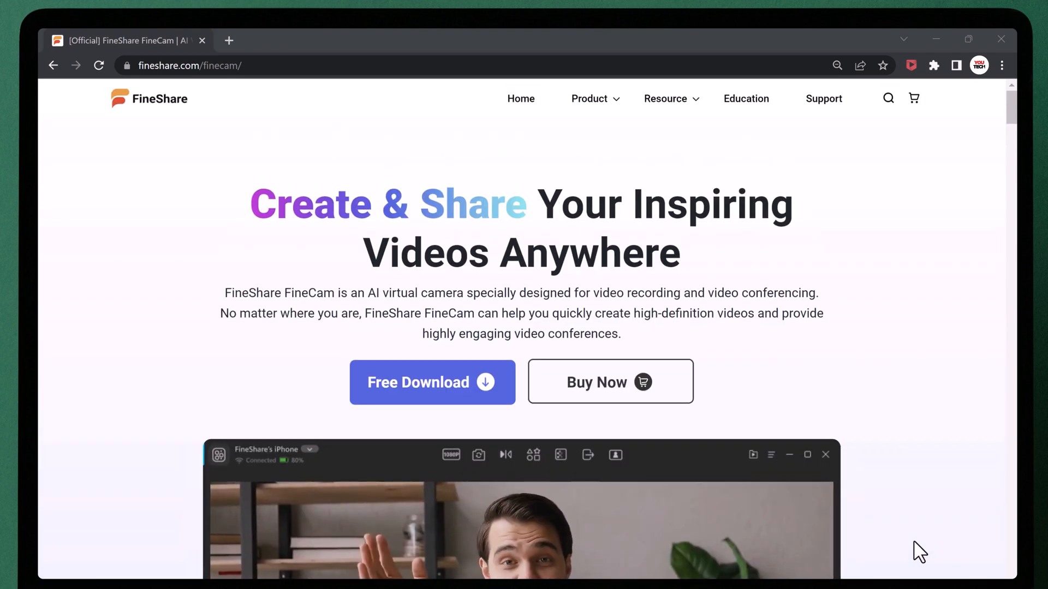
pyautogui.moveTo(446, 400)
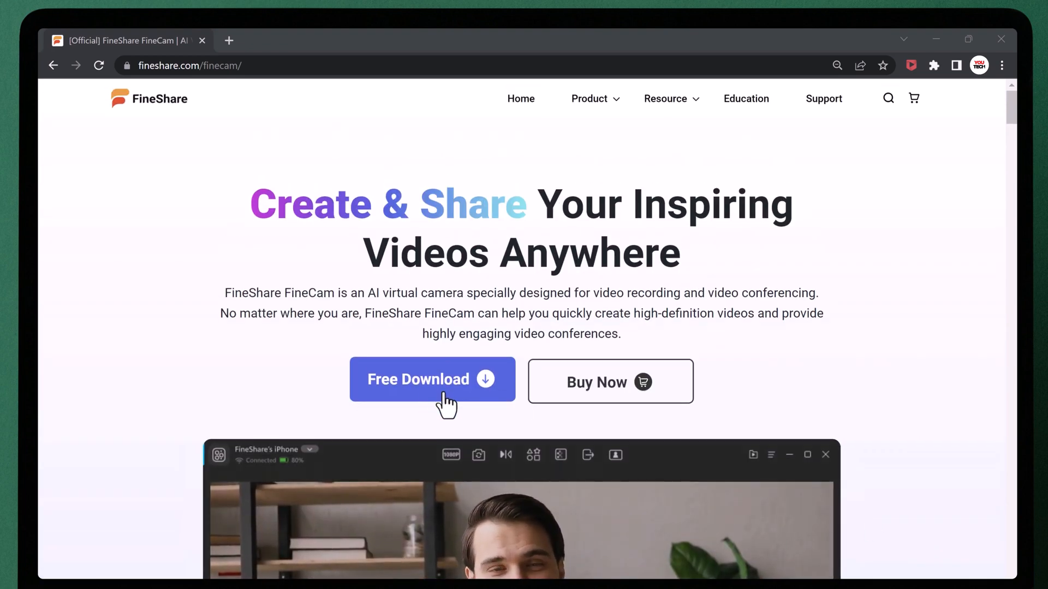
pyautogui.click(432, 380)
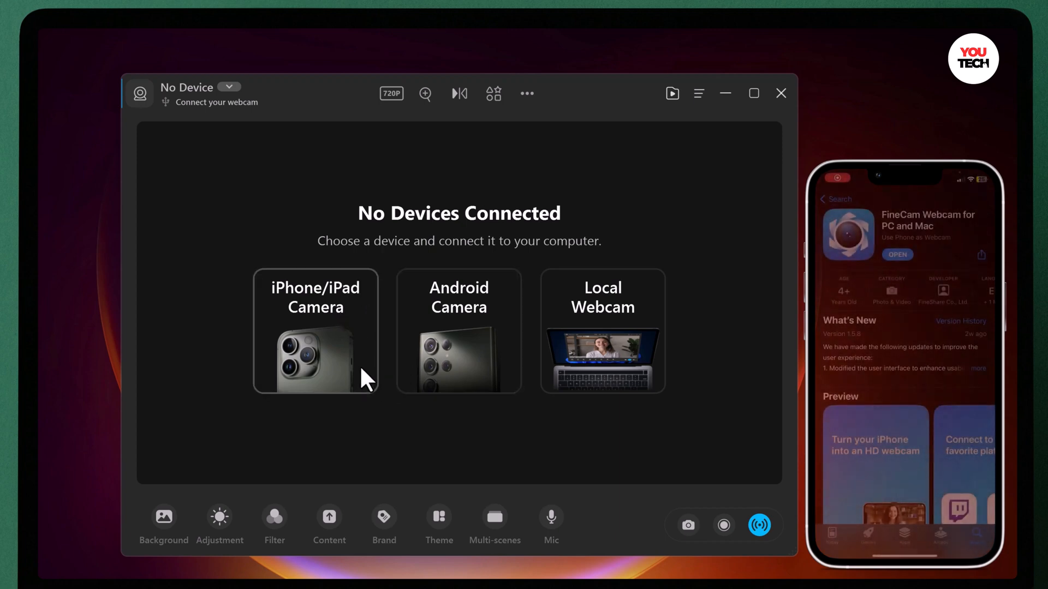
pyautogui.moveTo(481, 371)
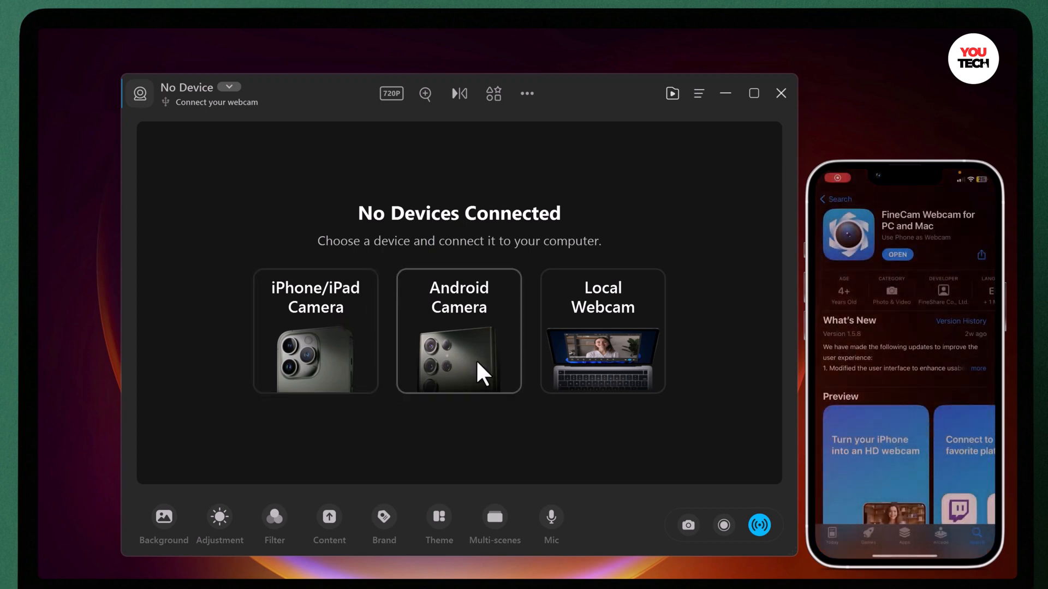
pyautogui.moveTo(459, 453)
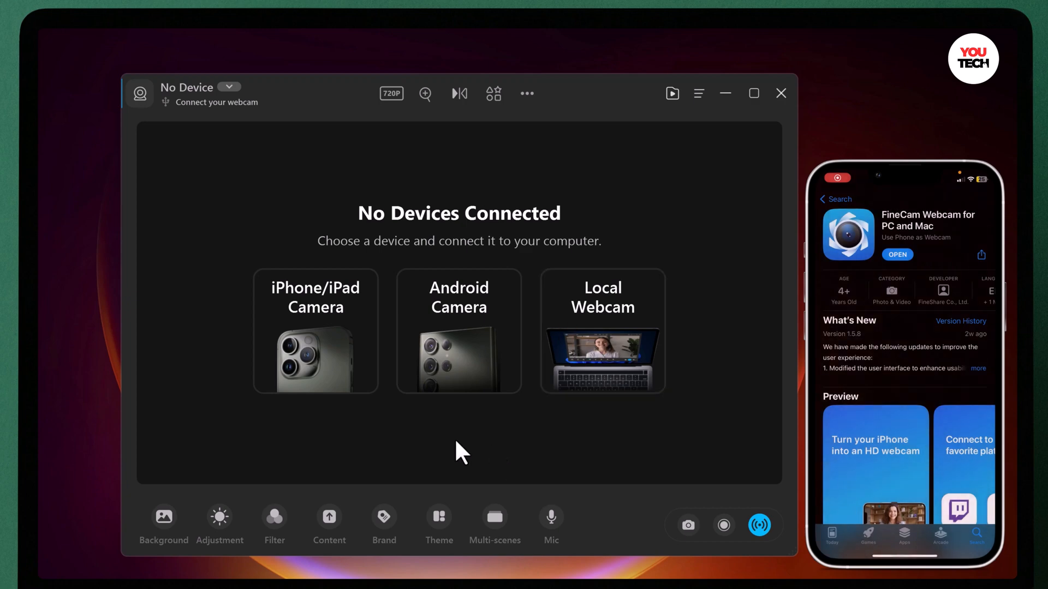
pyautogui.click(315, 331)
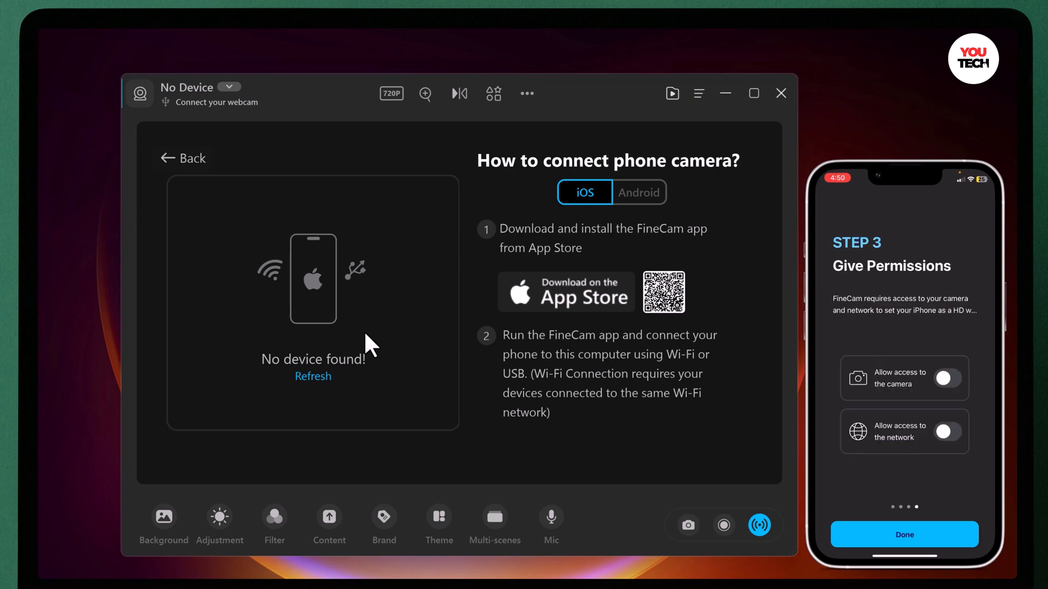
# Step: Grant the phone app's access prompts and agree to the iPhone's device connection request
pyautogui.click(945, 378)
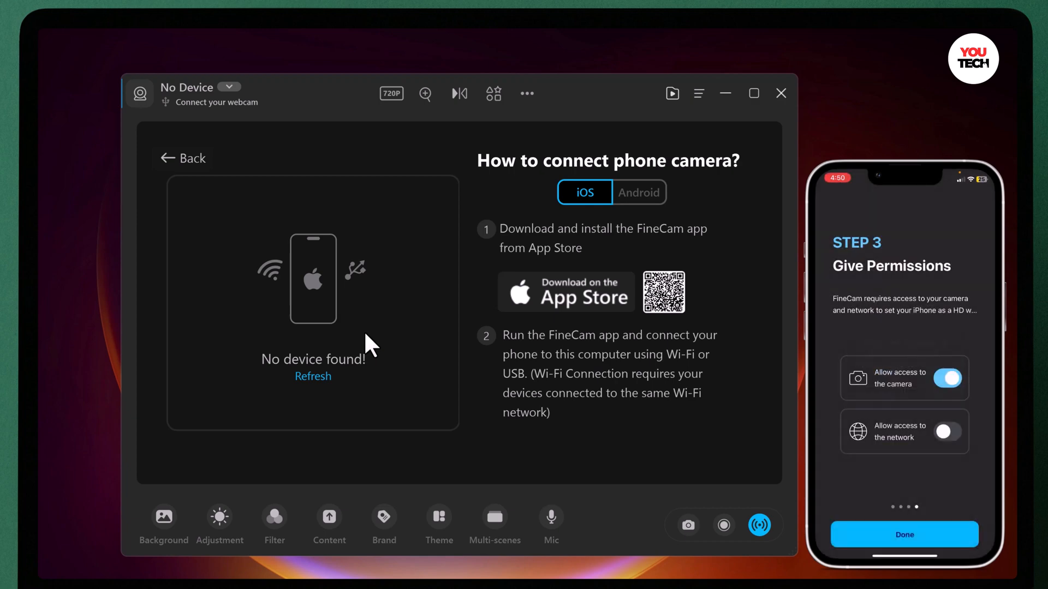
pyautogui.click(945, 432)
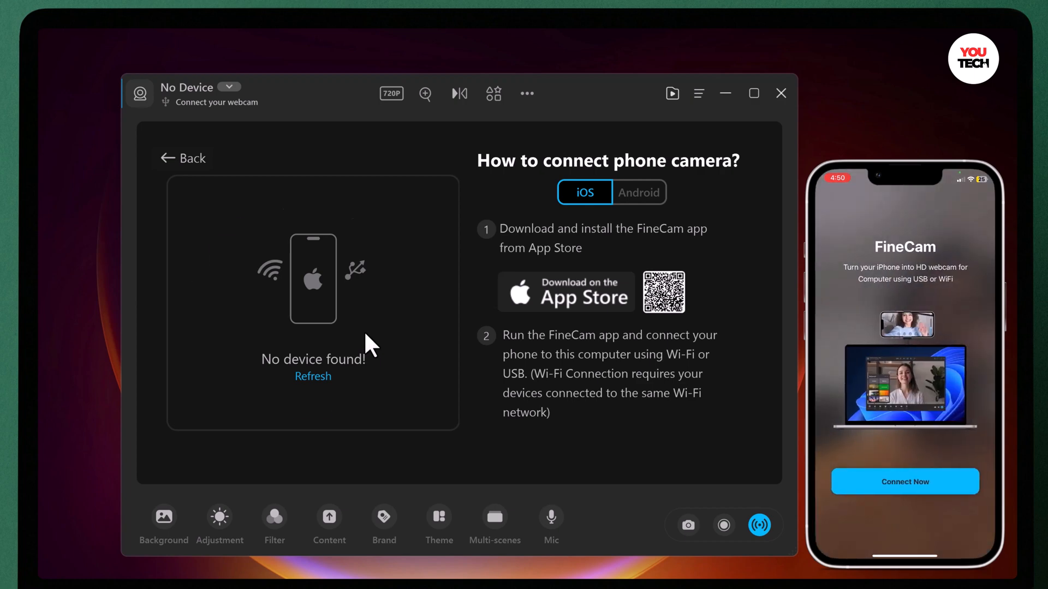
pyautogui.click(314, 377)
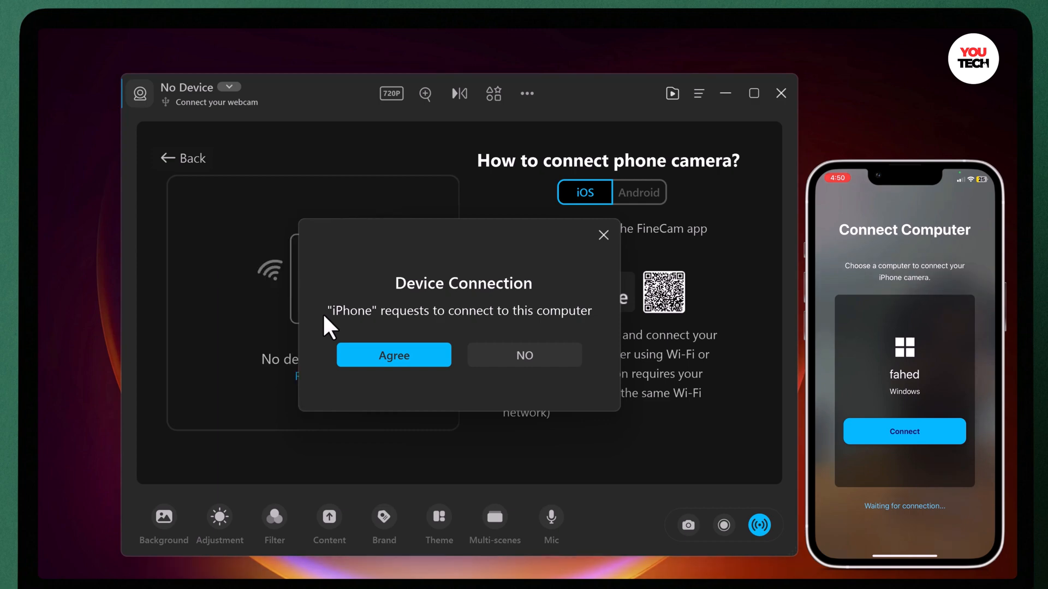
pyautogui.click(394, 354)
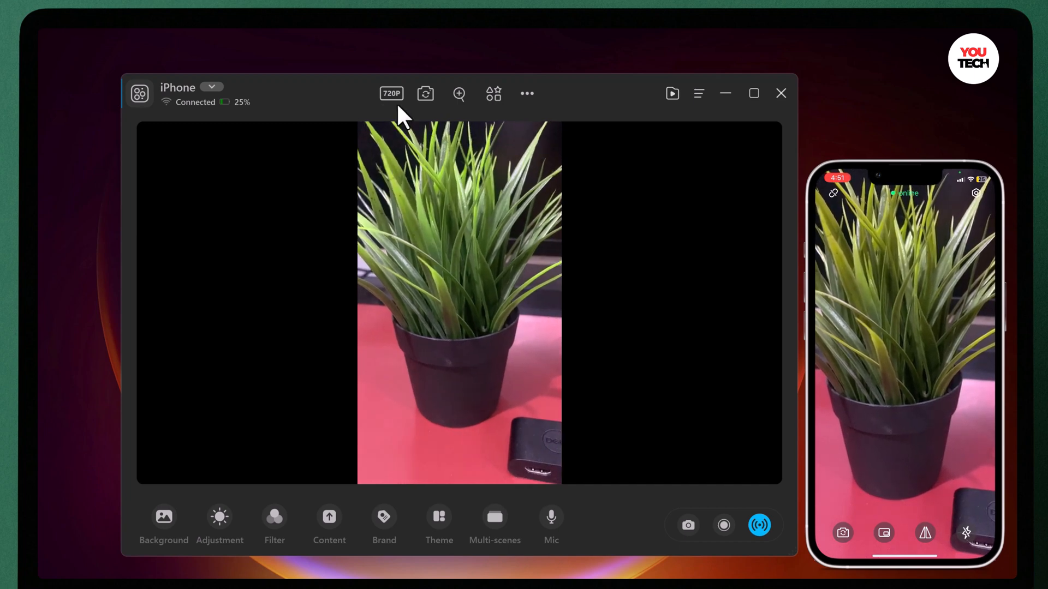
# Step: Change the iPhone feed's output resolution from 720P to 1080P
pyautogui.click(390, 93)
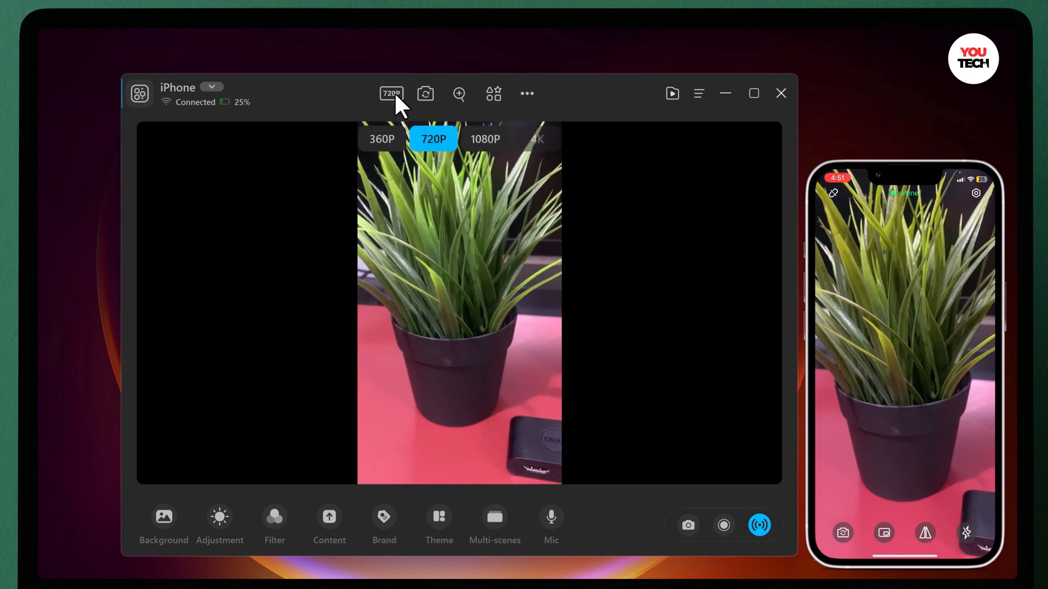
pyautogui.click(485, 138)
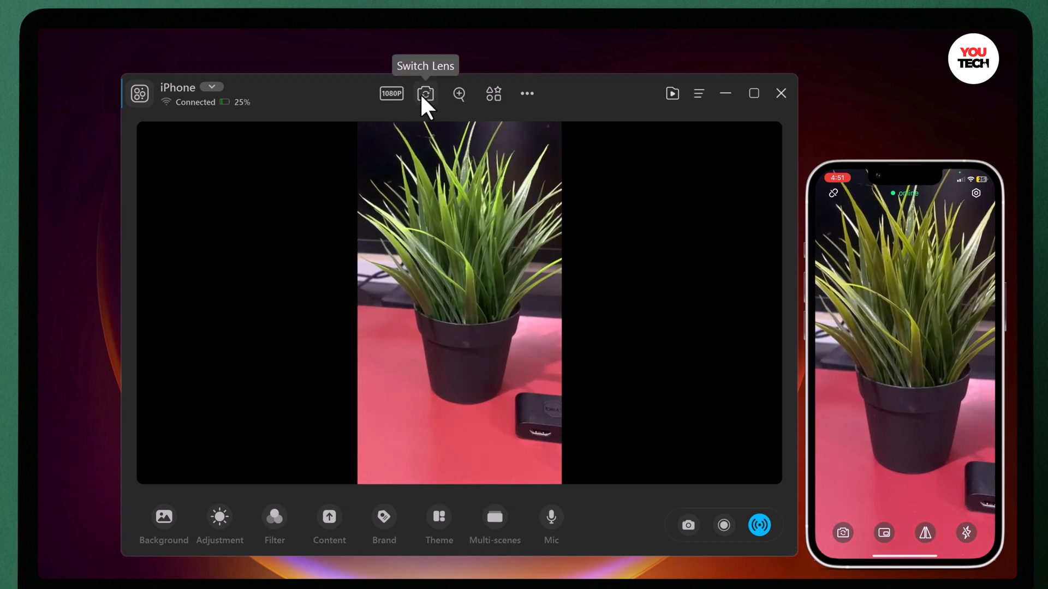
pyautogui.moveTo(457, 106)
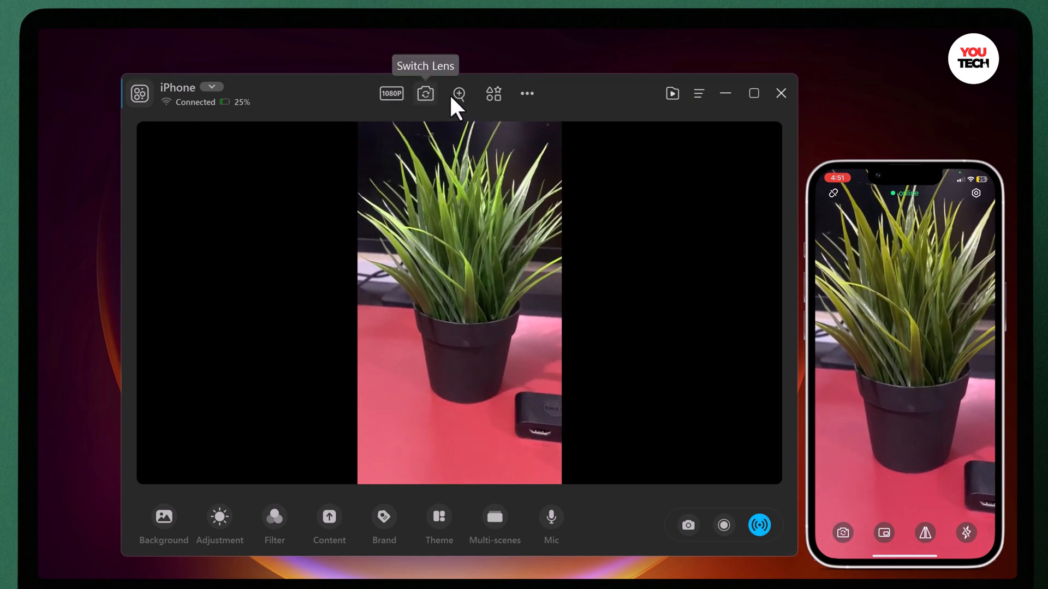
pyautogui.moveTo(458, 93)
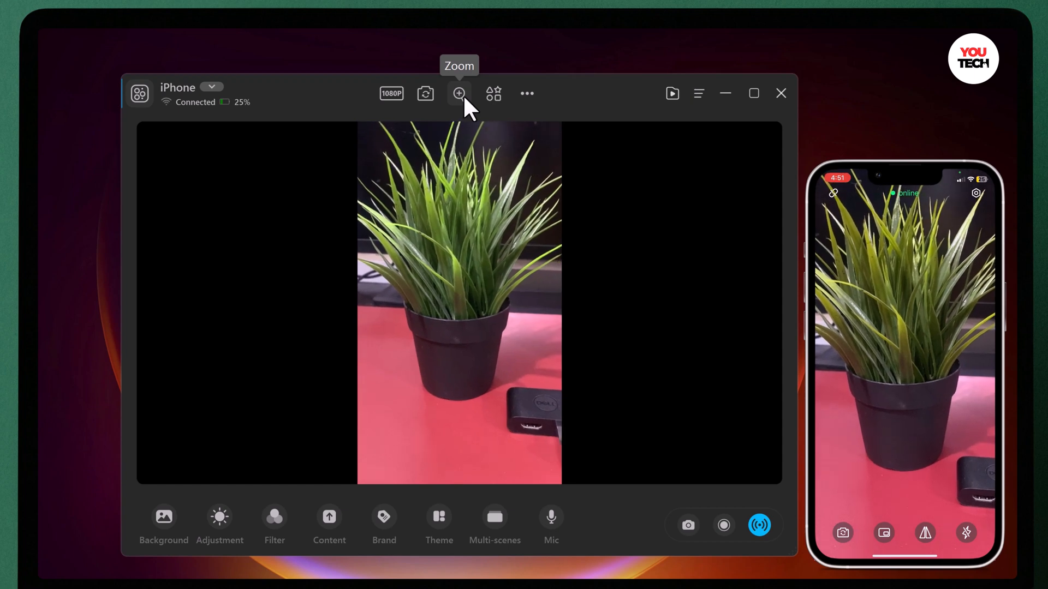
pyautogui.moveTo(493, 93)
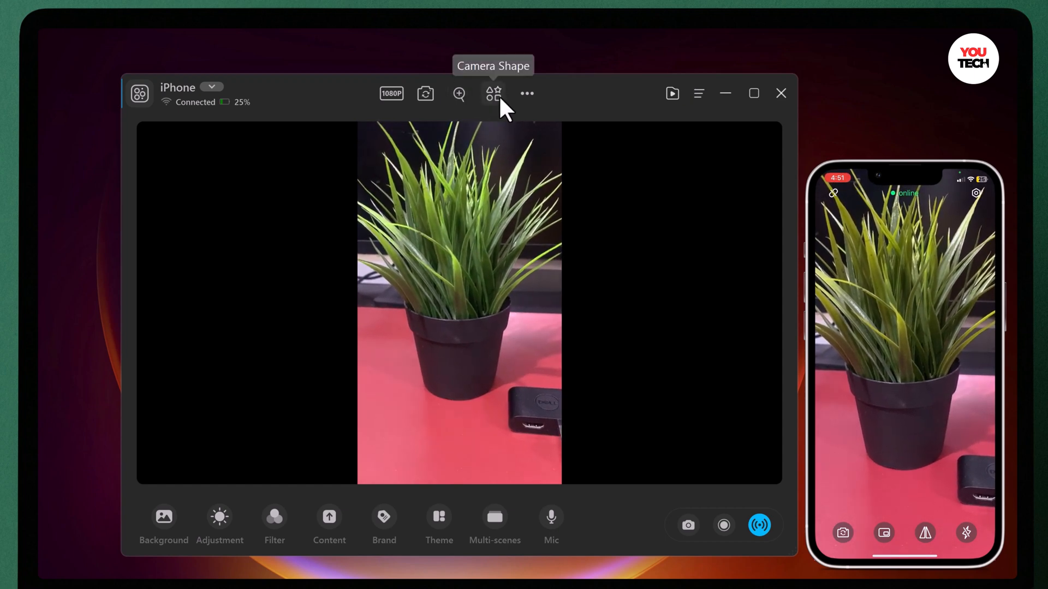
# Step: Crop the feed into a circle, then switch it to the rounded-rectangle camera shape
pyautogui.click(494, 93)
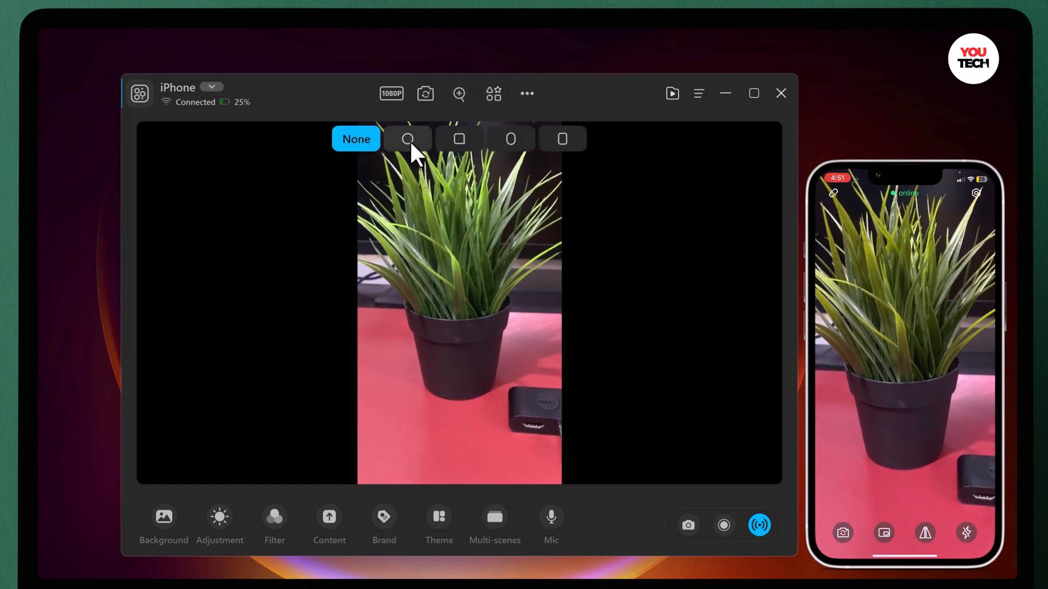
pyautogui.click(407, 139)
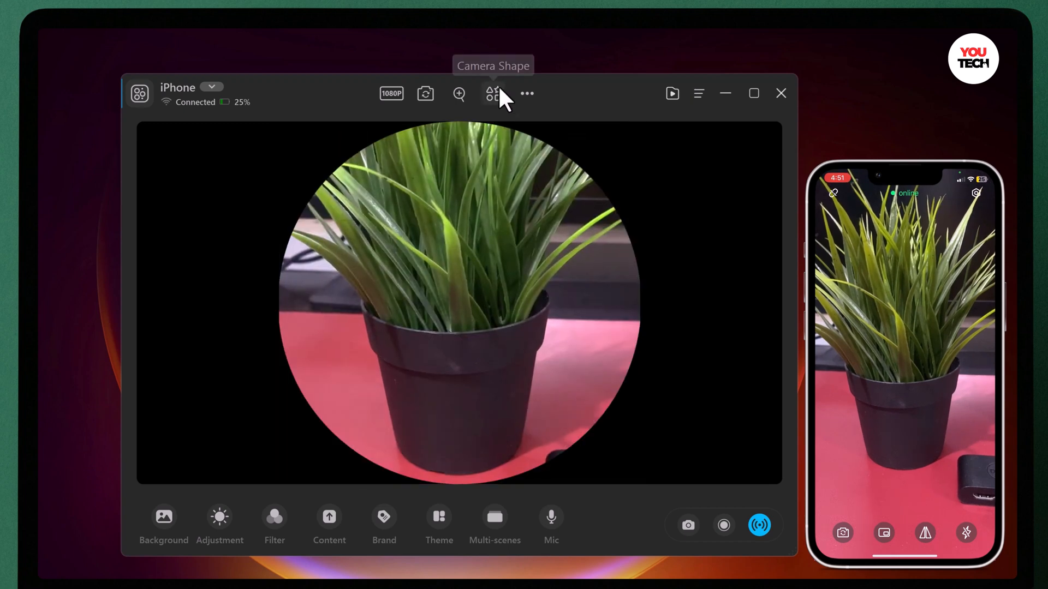
pyautogui.click(492, 93)
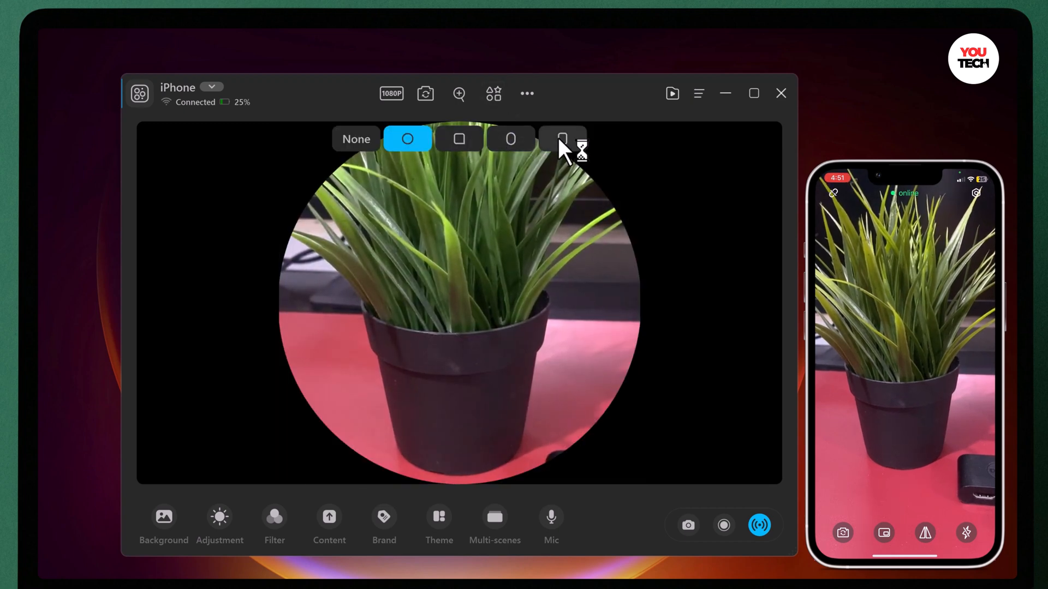
pyautogui.click(562, 138)
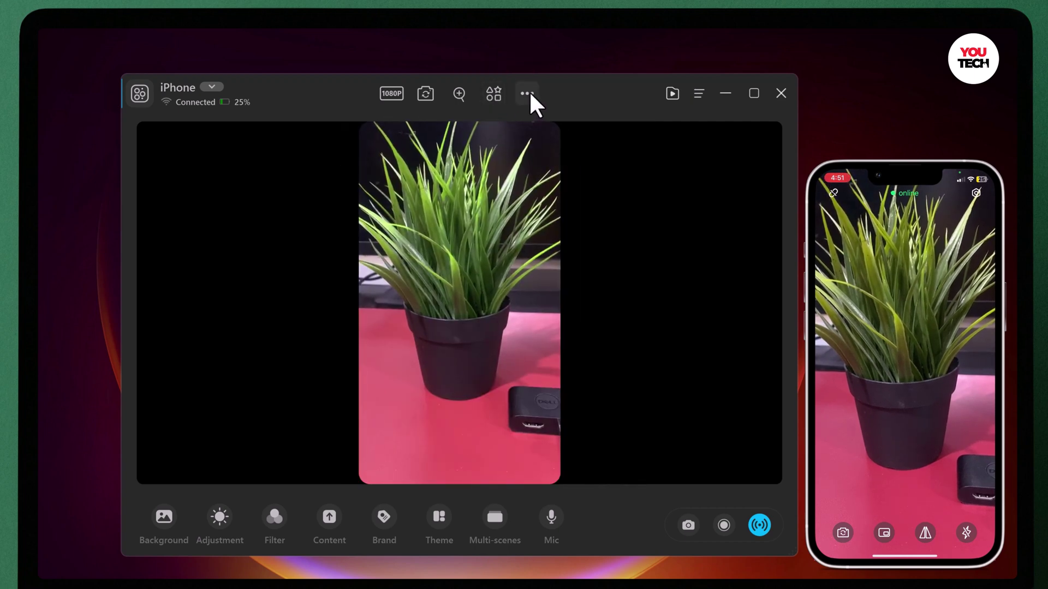
# Step: Try the extra camera options, mirror the feed and flip it back to normal orientation
pyautogui.click(525, 94)
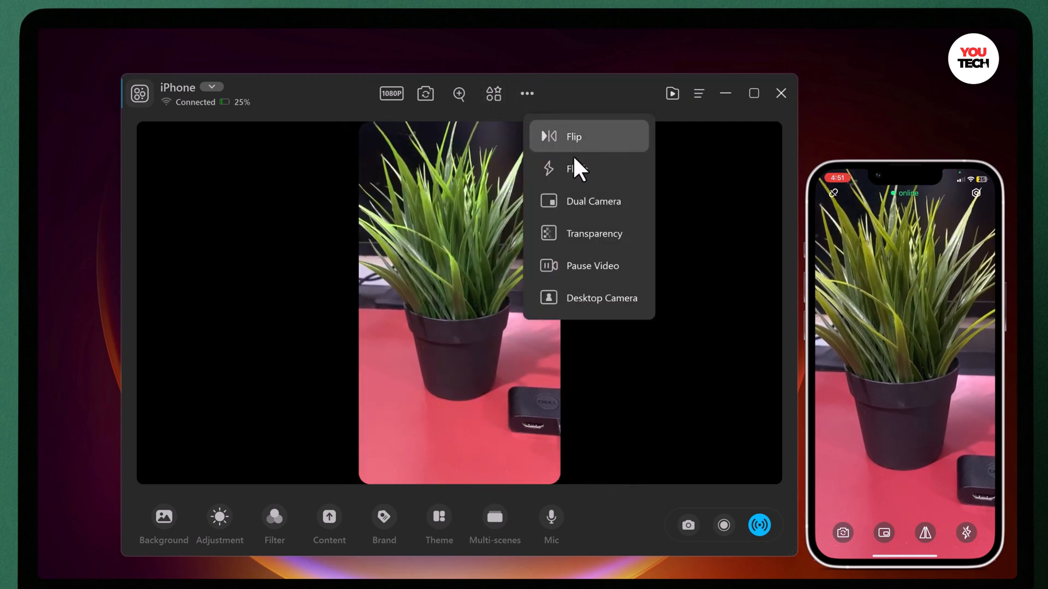
pyautogui.click(577, 170)
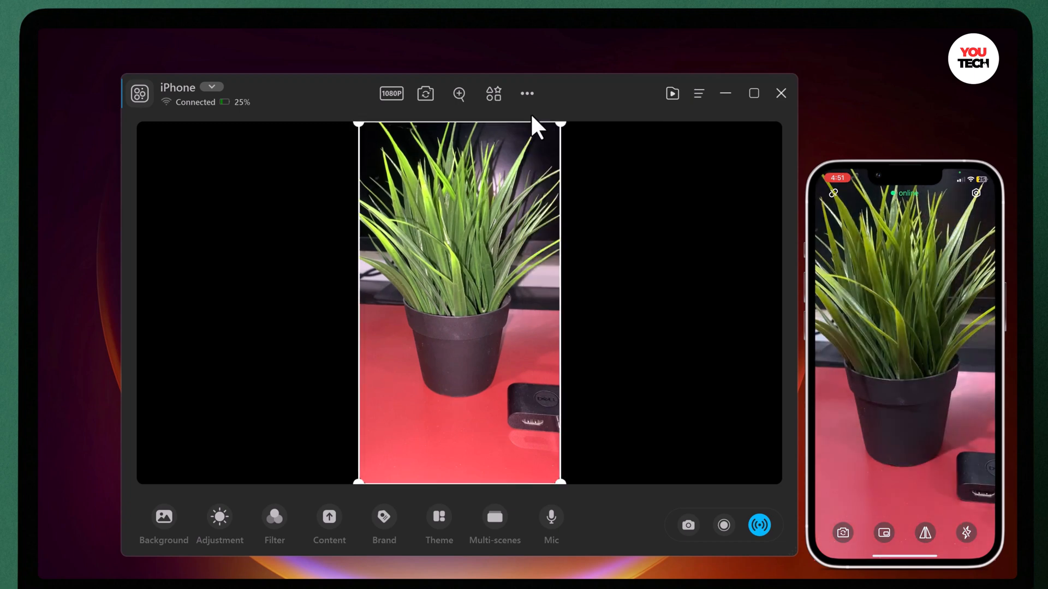
pyautogui.click(526, 93)
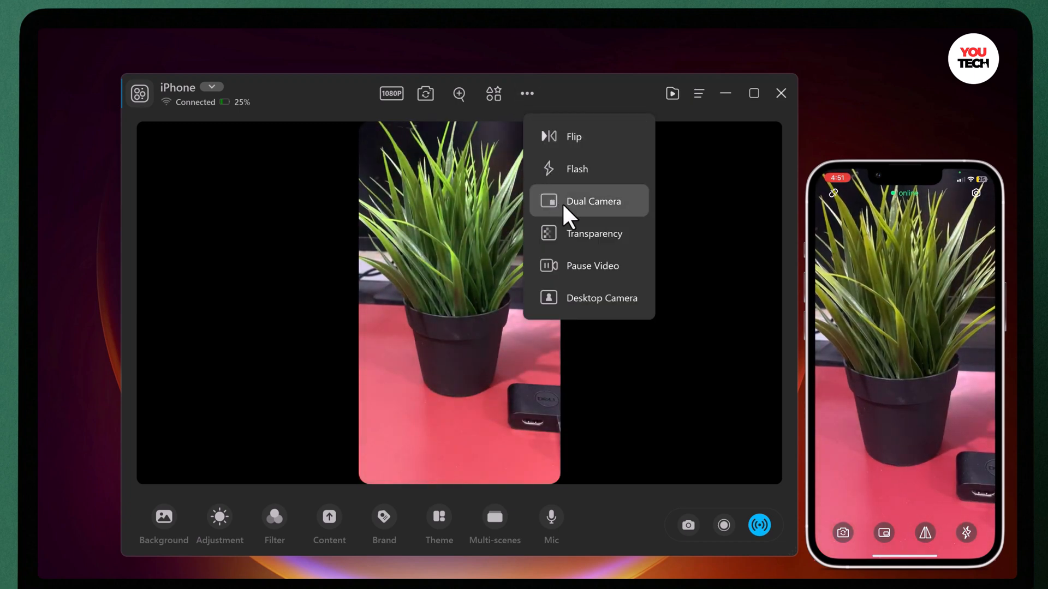
pyautogui.moveTo(611, 273)
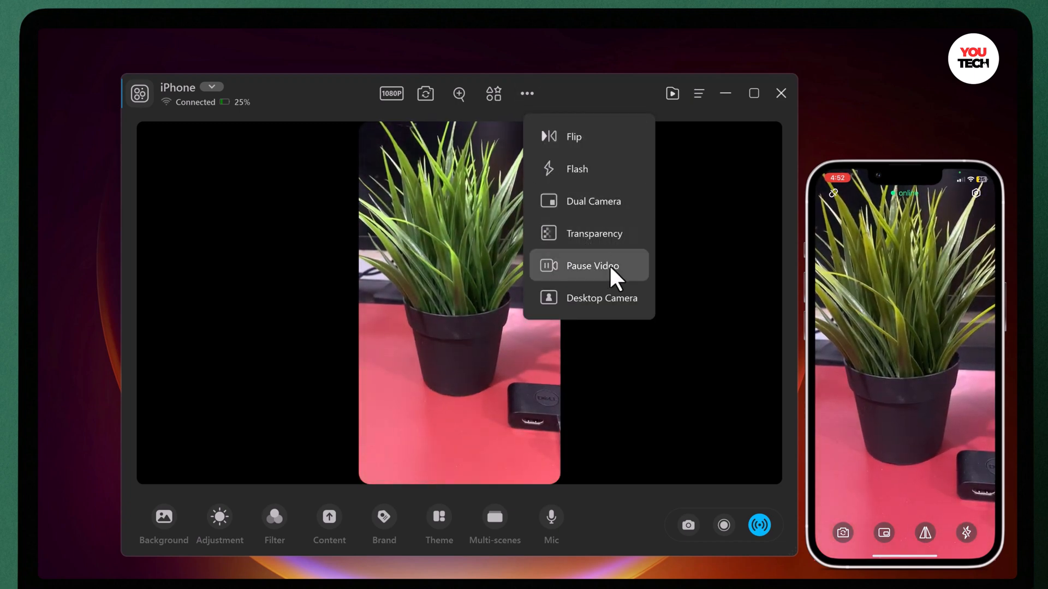
pyautogui.moveTo(600, 298)
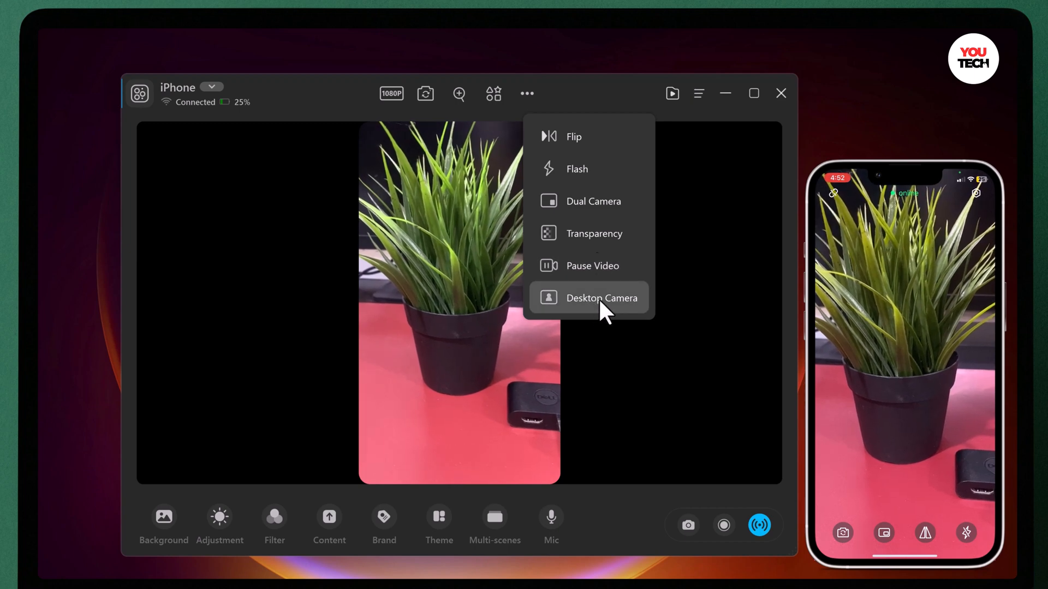
pyautogui.click(600, 297)
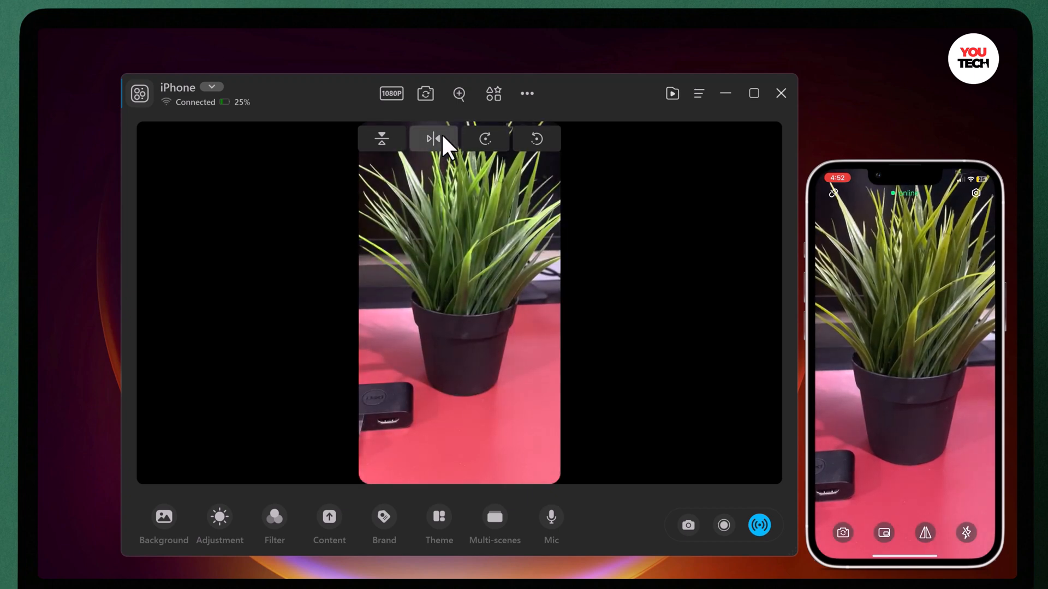
pyautogui.click(484, 138)
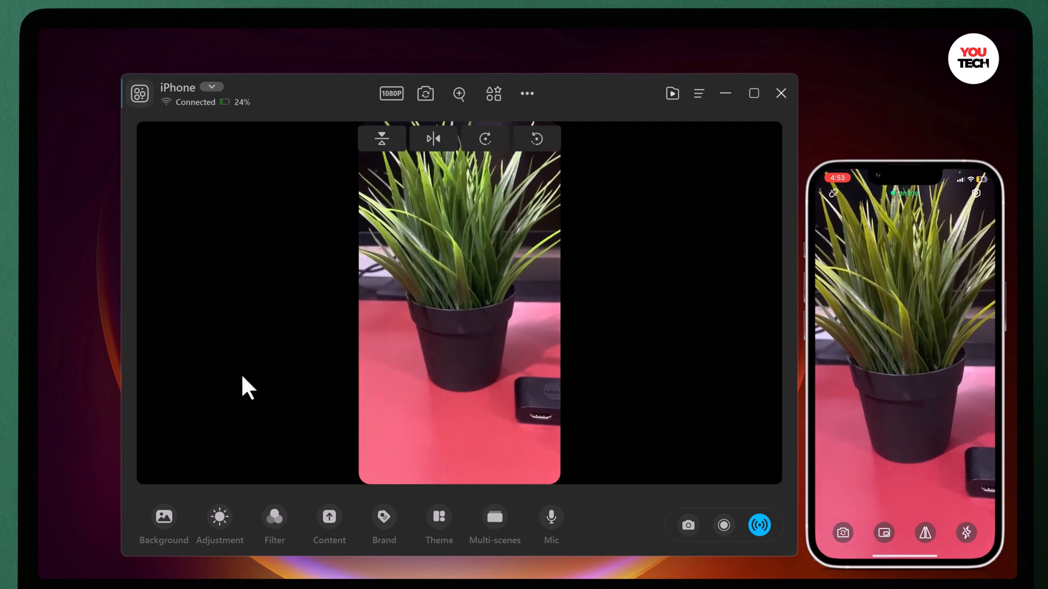
pyautogui.click(162, 525)
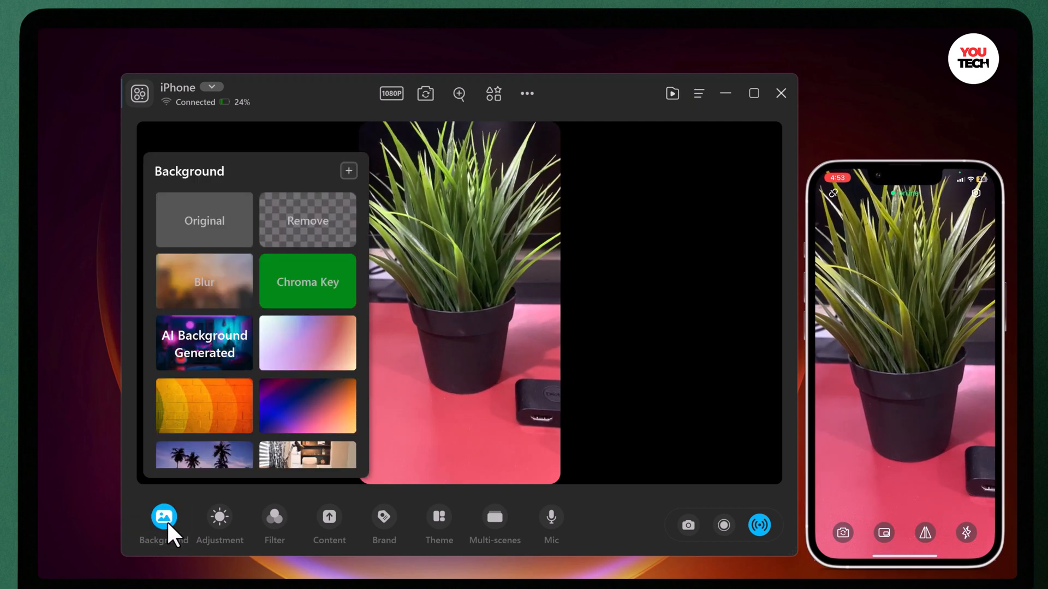
# Step: Try removed, gradient and orange-wall backgrounds, then keep the blurred background and close the panel
pyautogui.click(308, 220)
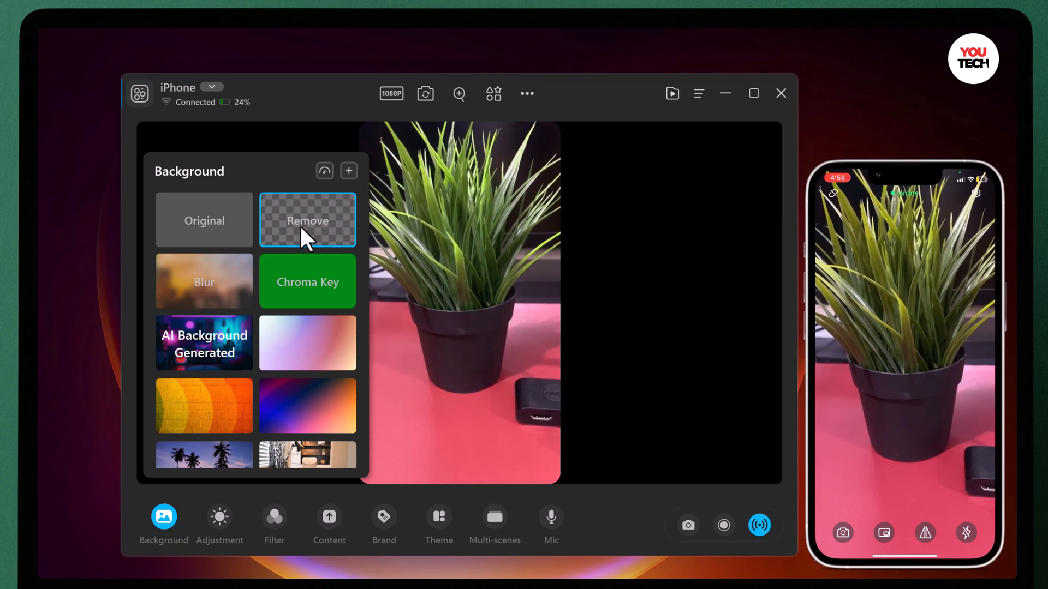
pyautogui.click(204, 282)
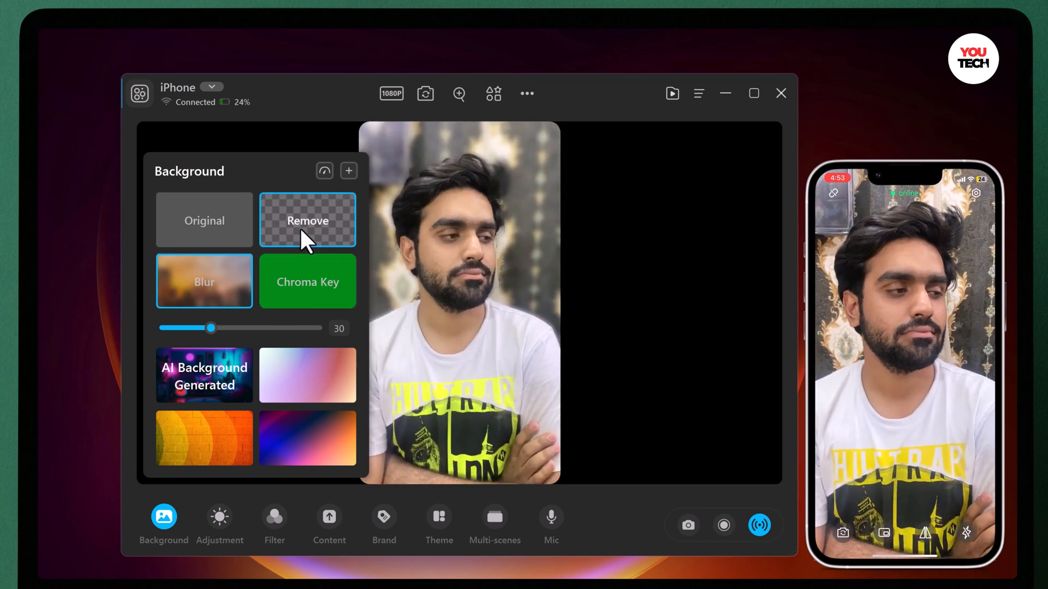
pyautogui.click(308, 220)
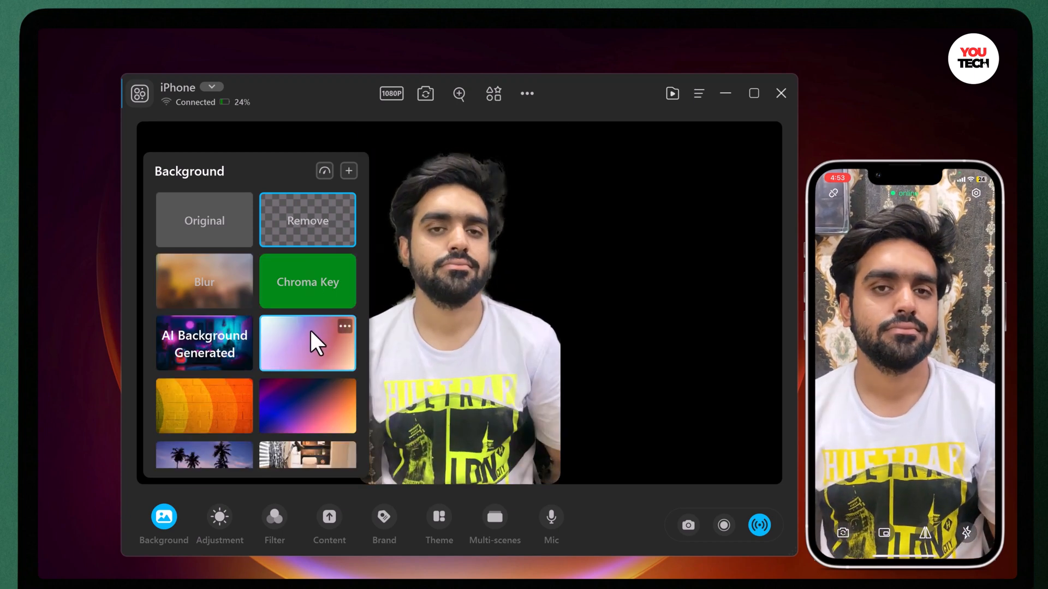
pyautogui.click(307, 406)
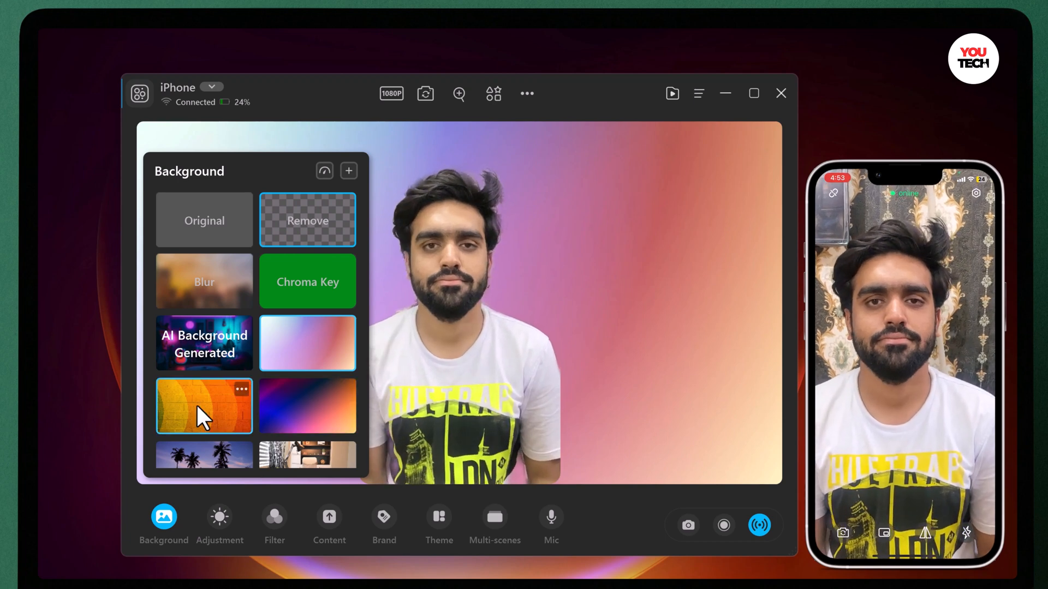
pyautogui.click(204, 406)
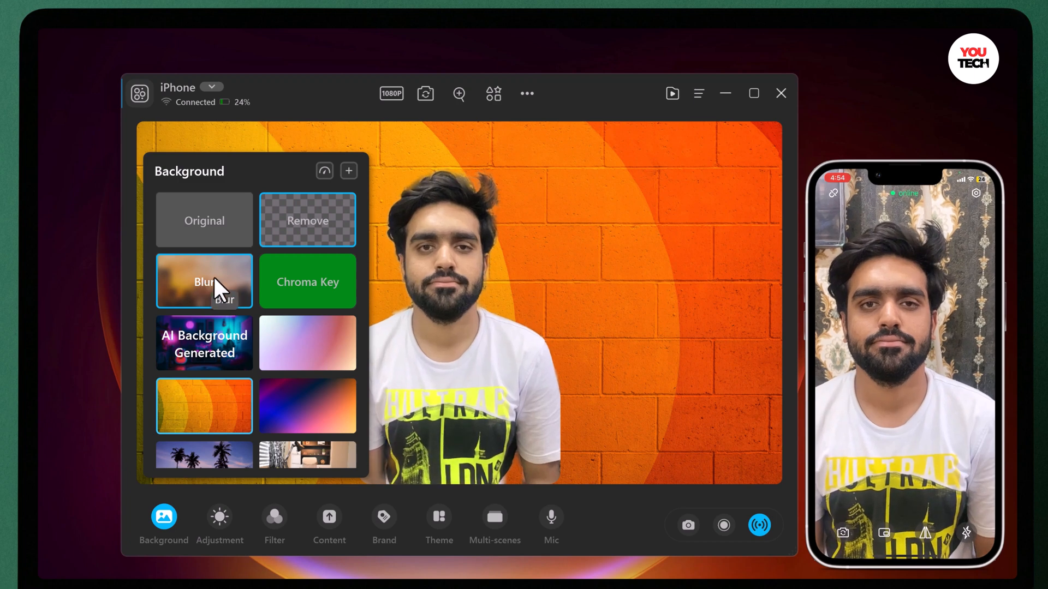
pyautogui.click(204, 282)
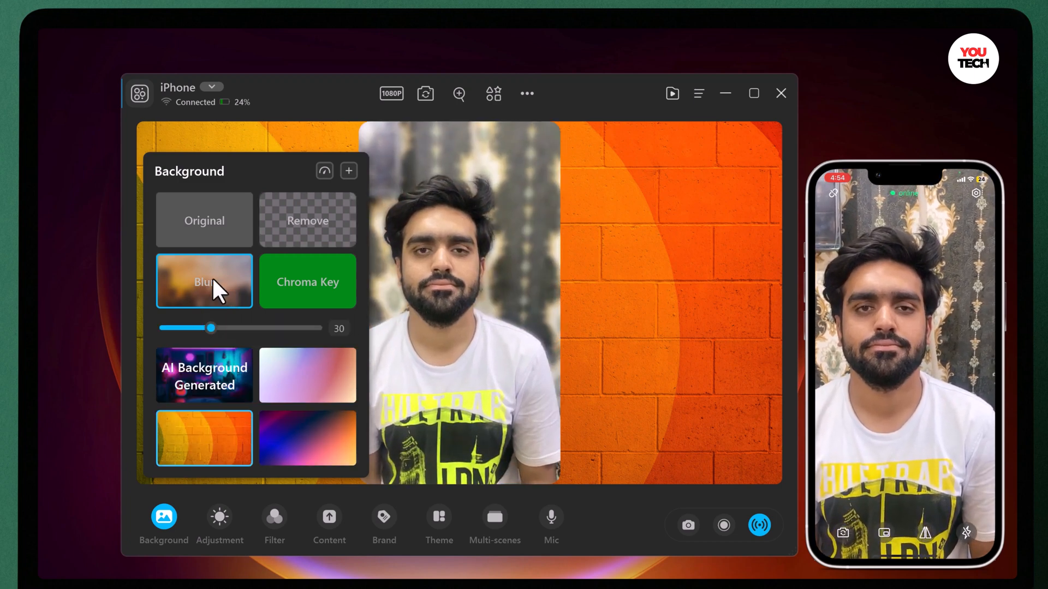
pyautogui.click(204, 220)
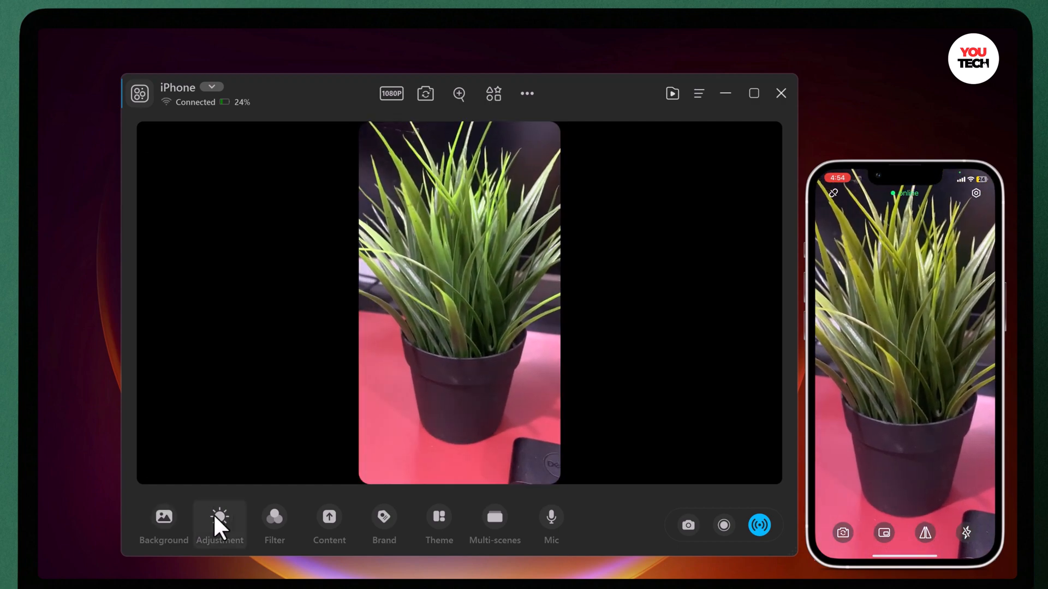
# Step: Review the Light sliders: Temperature 6500, Tint 150 and Exposure 50
pyautogui.click(220, 524)
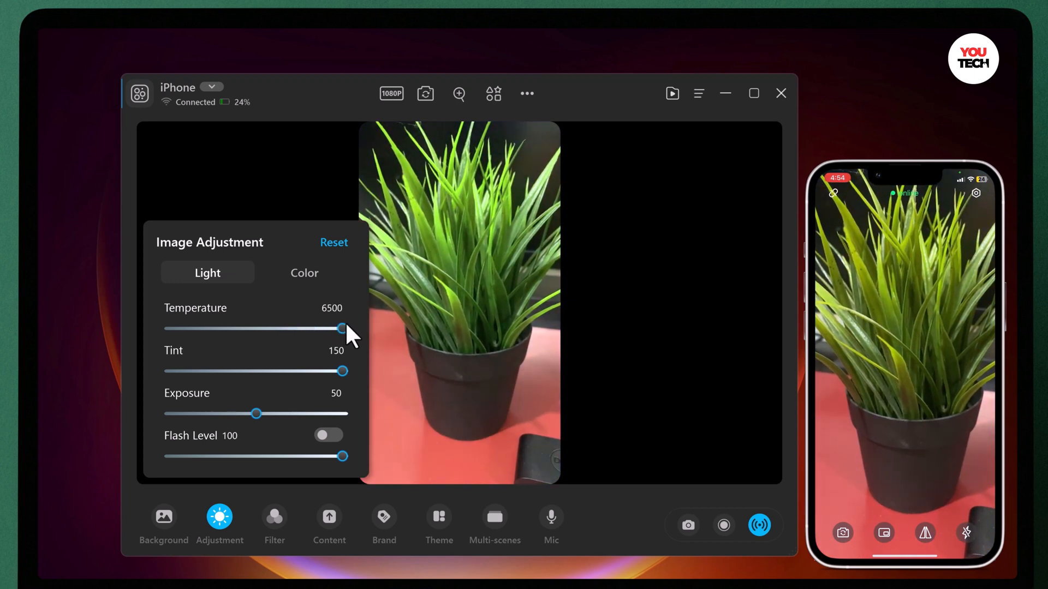
pyautogui.click(274, 521)
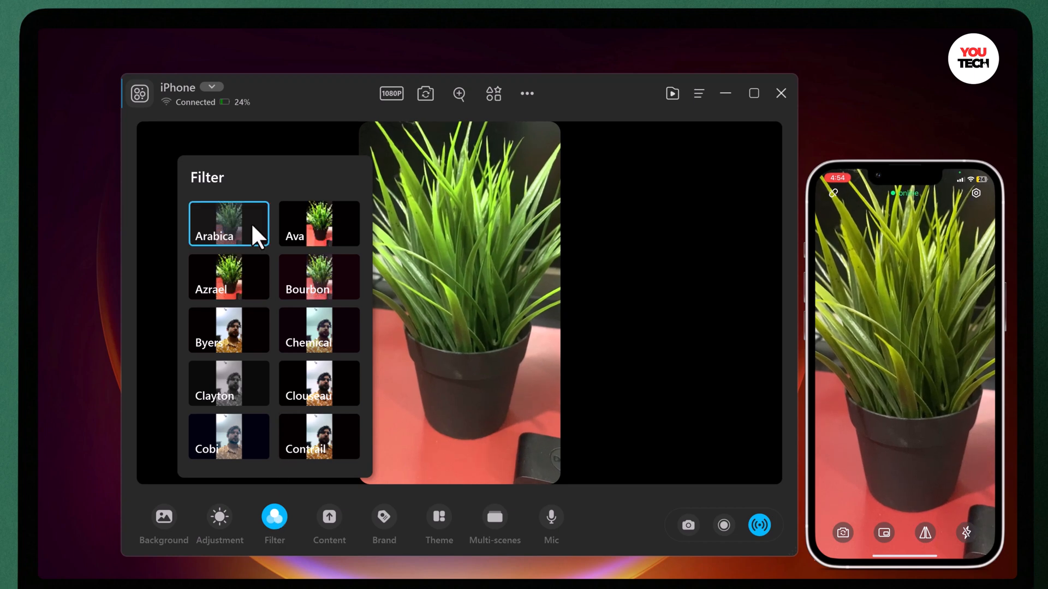
# Step: Preview the plant feed with the Ava, Arabica and Paladin colour filters
pyautogui.click(319, 223)
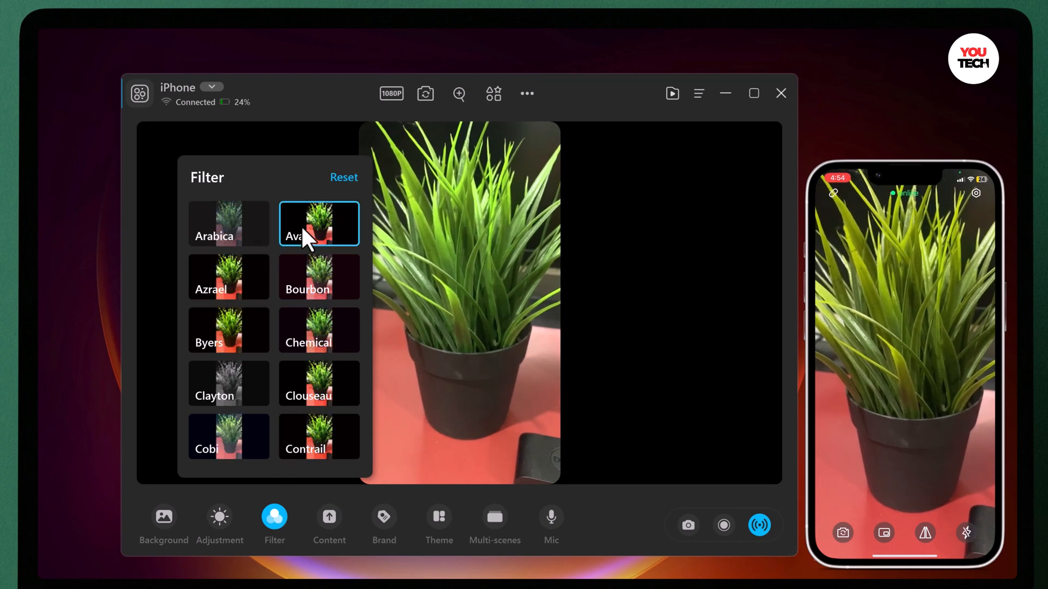
pyautogui.click(228, 223)
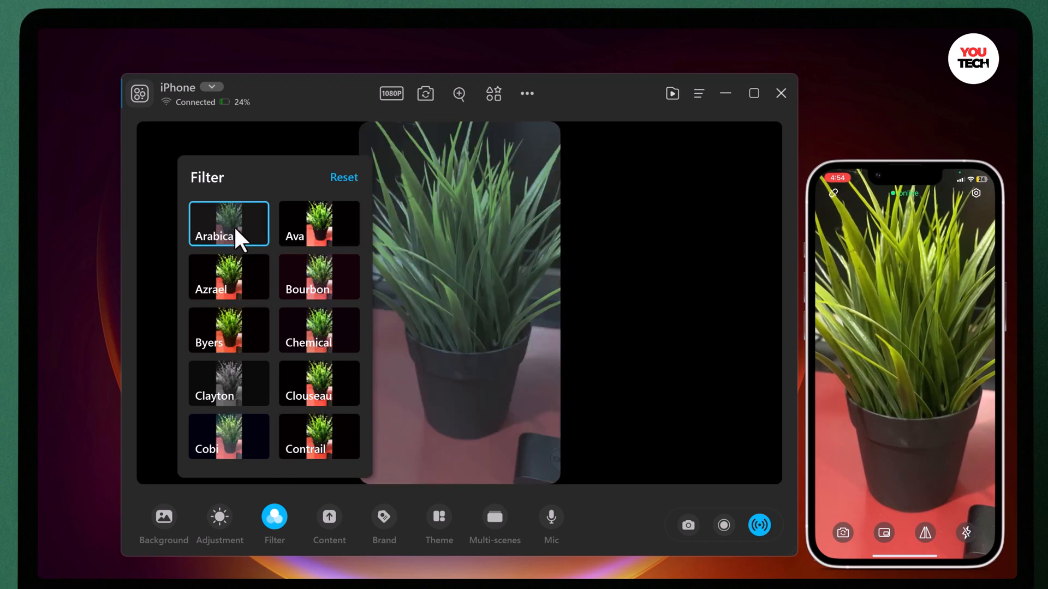
pyautogui.scroll(-3)
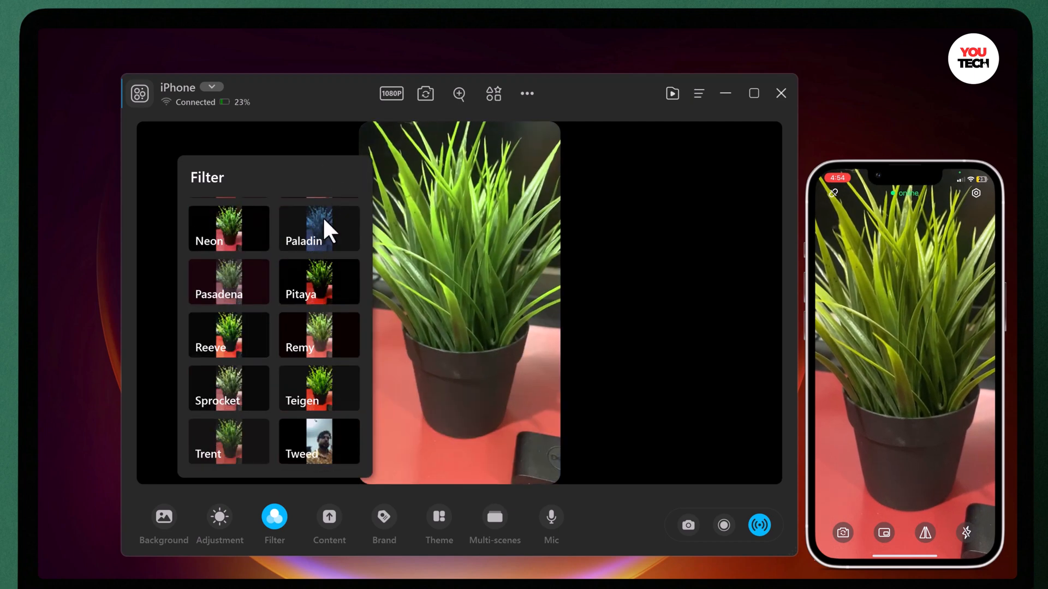
pyautogui.click(329, 525)
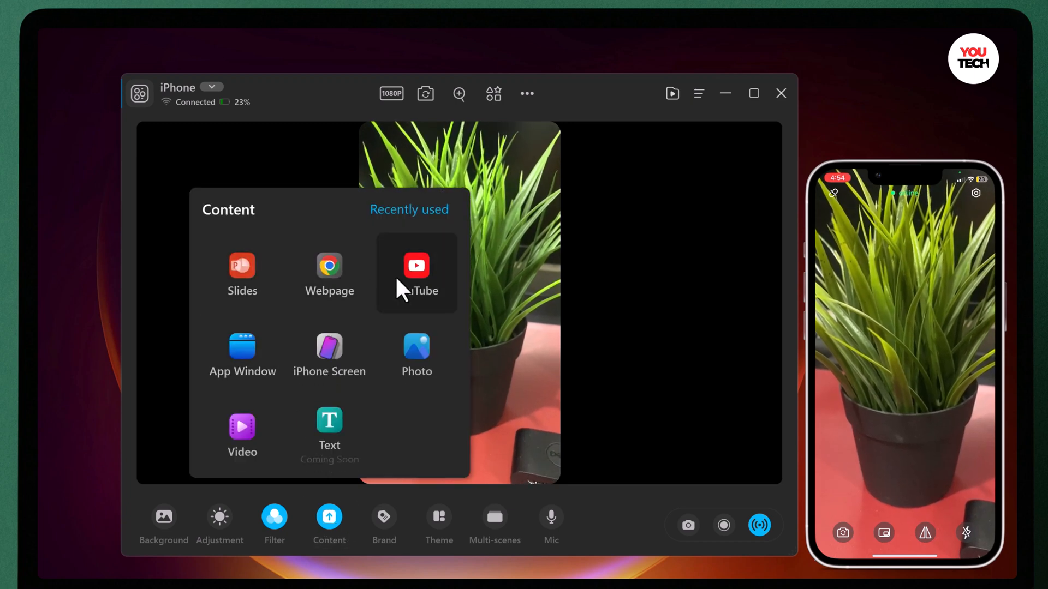
pyautogui.moveTo(329, 354)
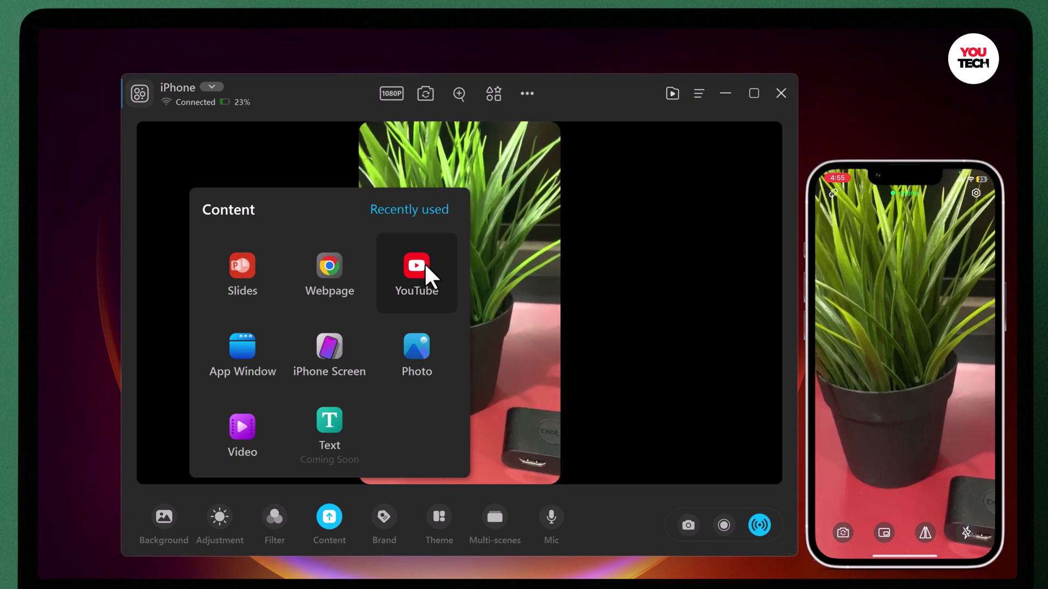
# Step: Show the brand overlay name-and-title lower-third templates
pyautogui.click(383, 525)
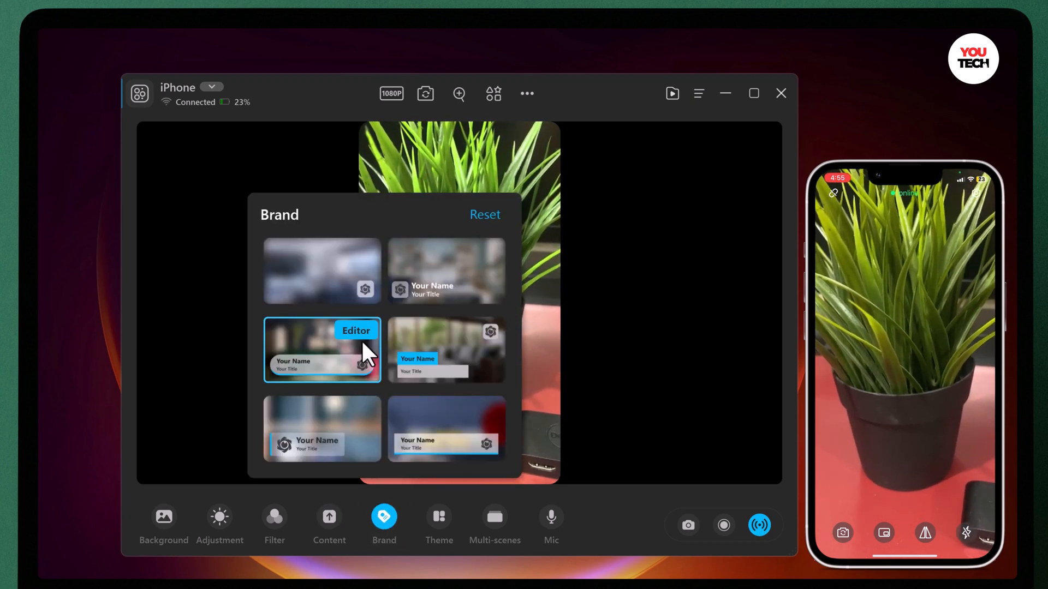
pyautogui.moveTo(364, 371)
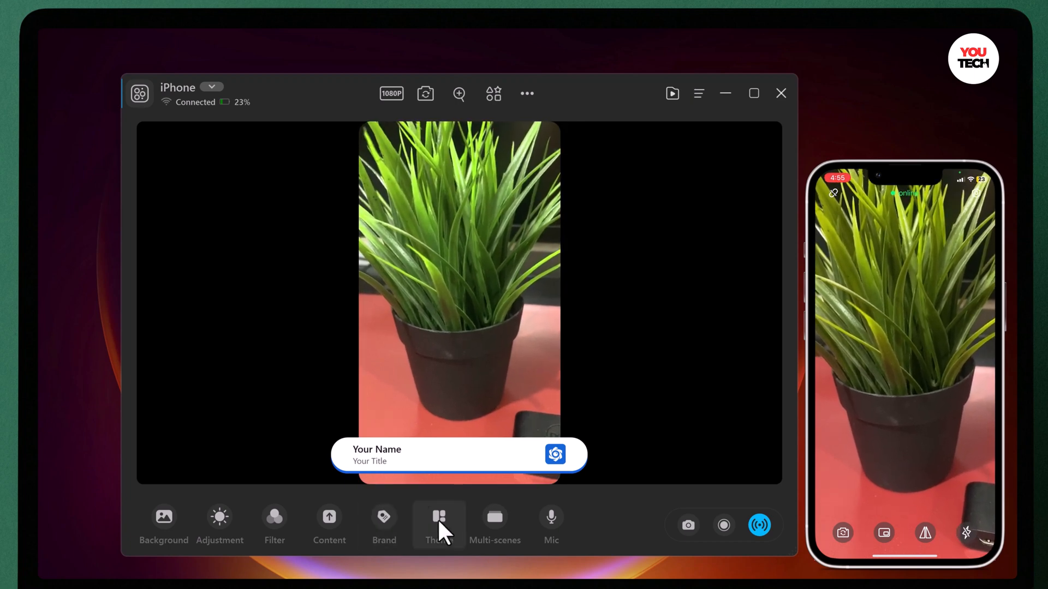
# Step: Apply a gradient-backdrop theme with the feed in a circular bubble, then start adding content
pyautogui.click(438, 525)
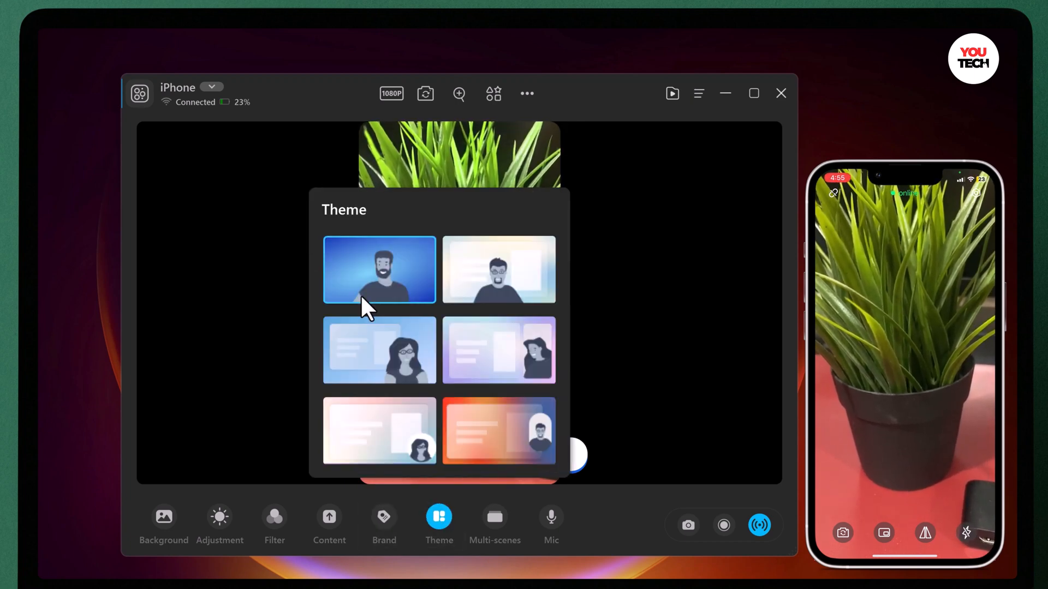
pyautogui.moveTo(387, 291)
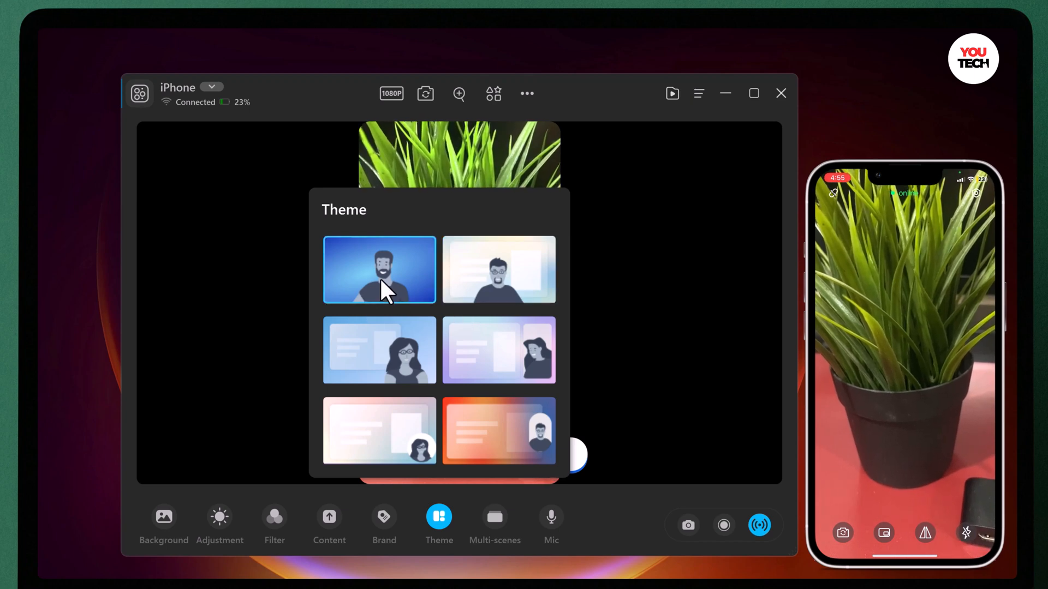
pyautogui.click(498, 270)
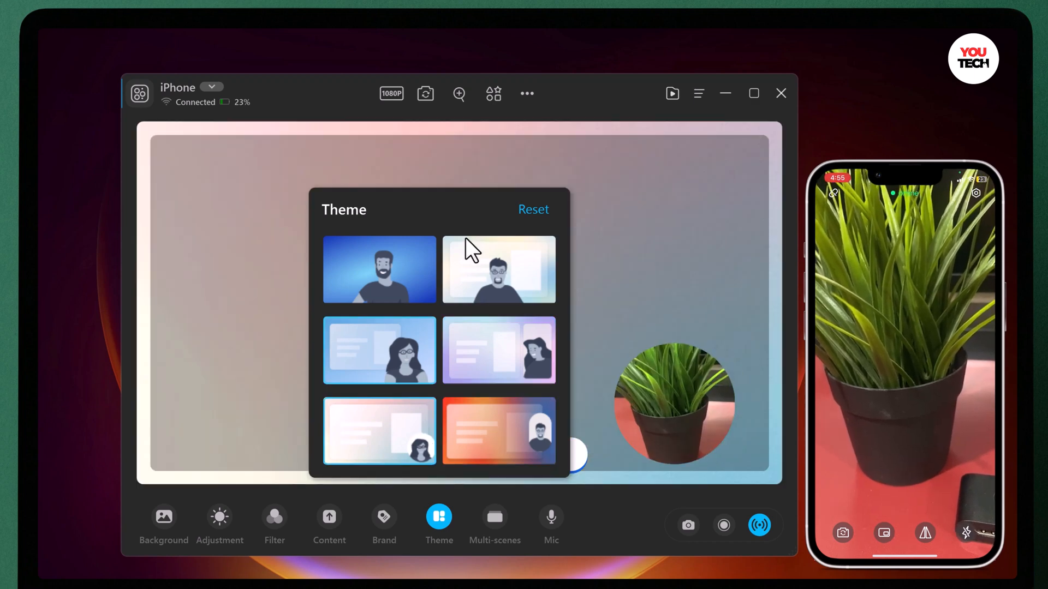
pyautogui.click(499, 269)
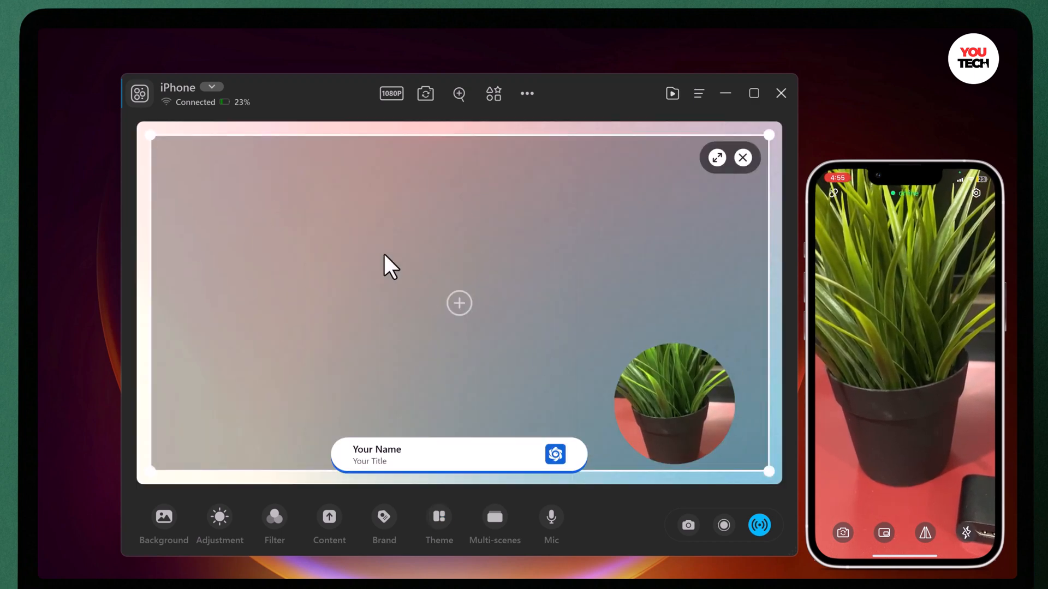
pyautogui.click(328, 525)
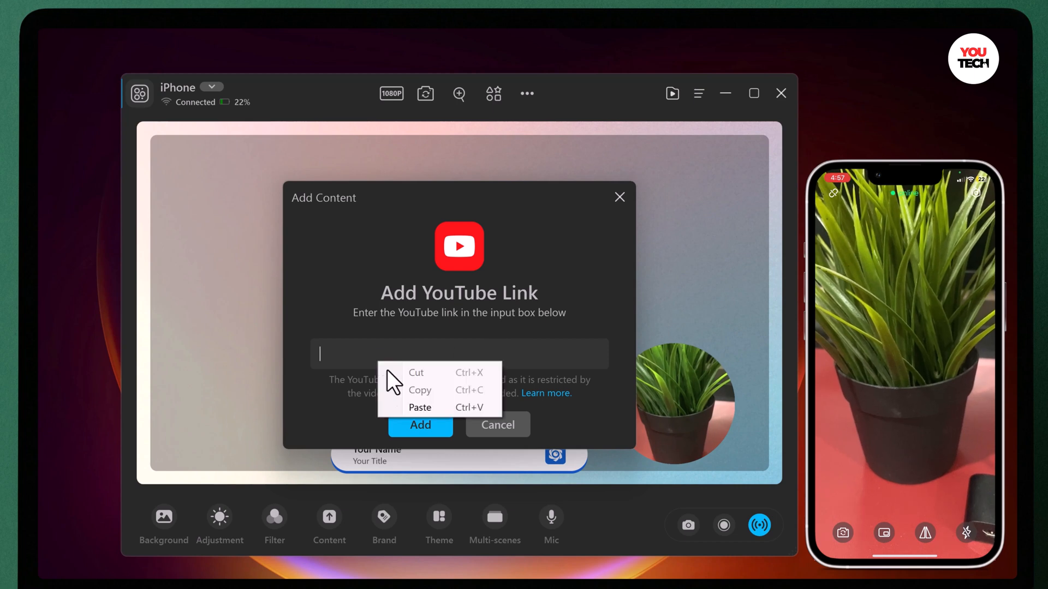
# Step: Add the copied YouTube link as content, play the Activation Lock tutorial, and show brand overlays
pyautogui.click(497, 425)
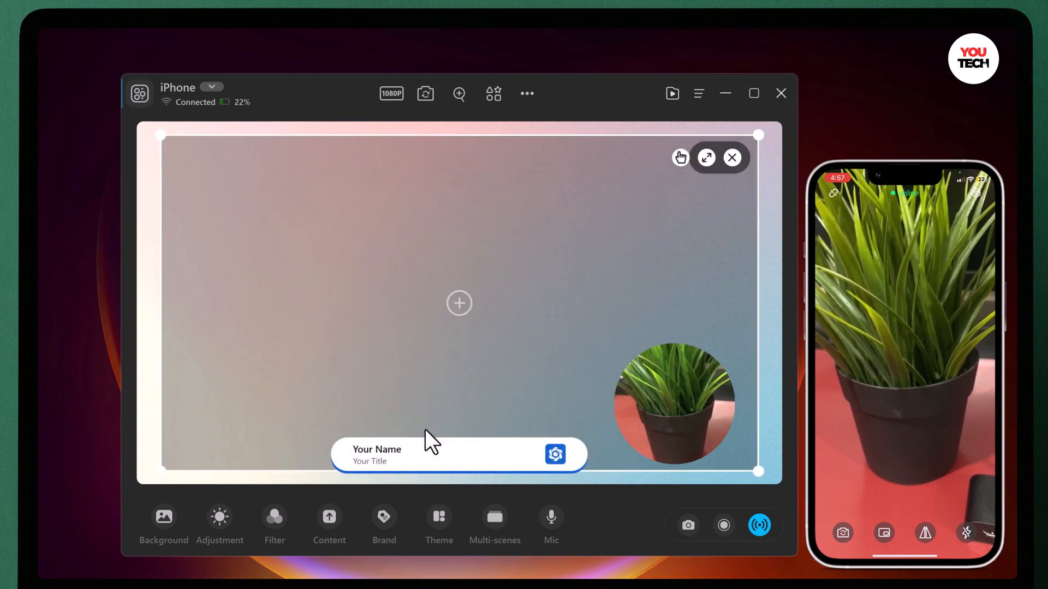
pyautogui.click(459, 304)
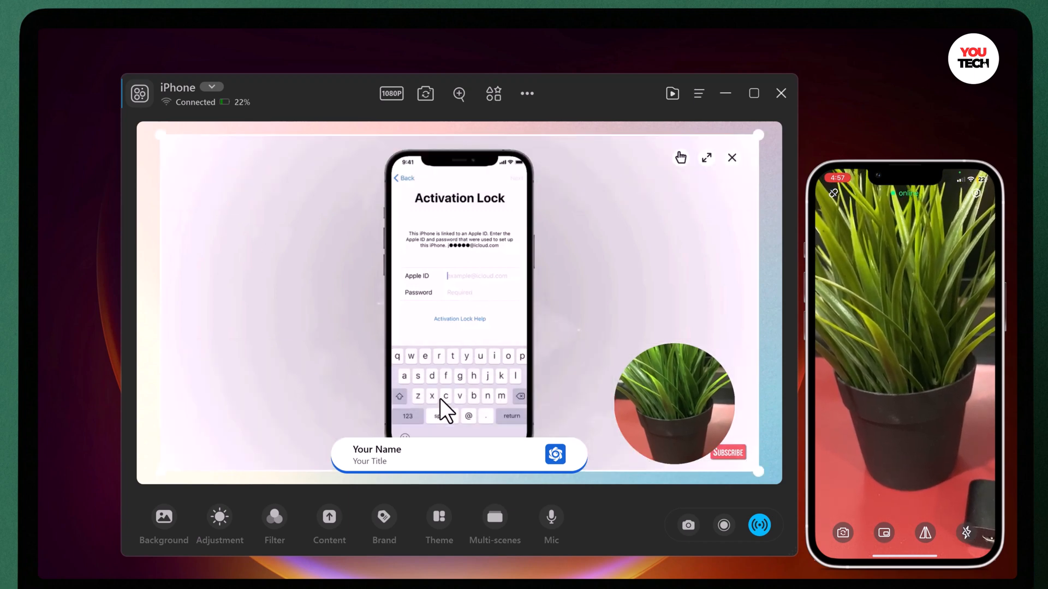
pyautogui.moveTo(297, 450)
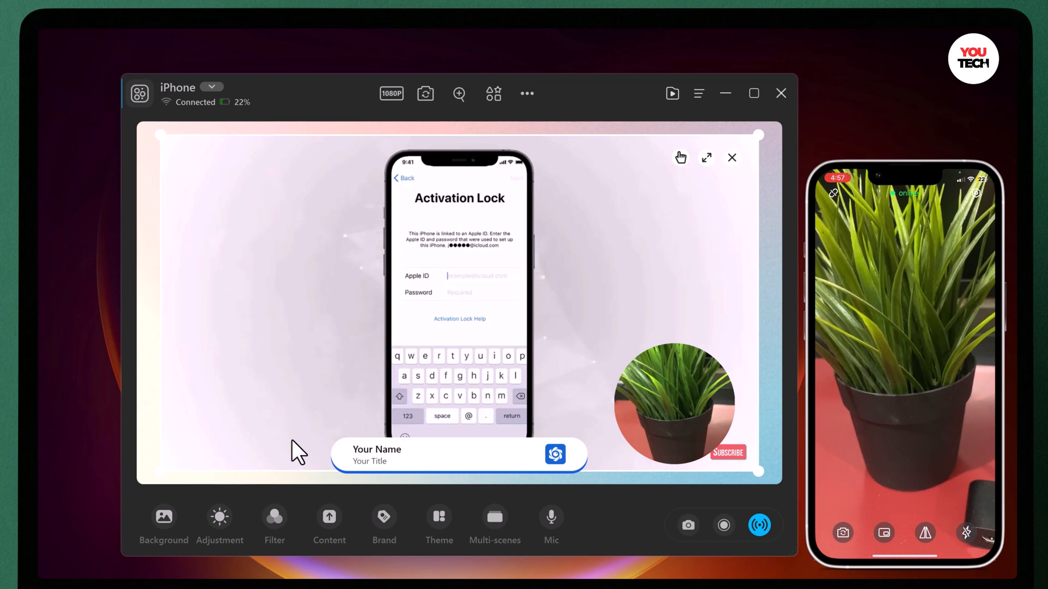
pyautogui.moveTo(341, 376)
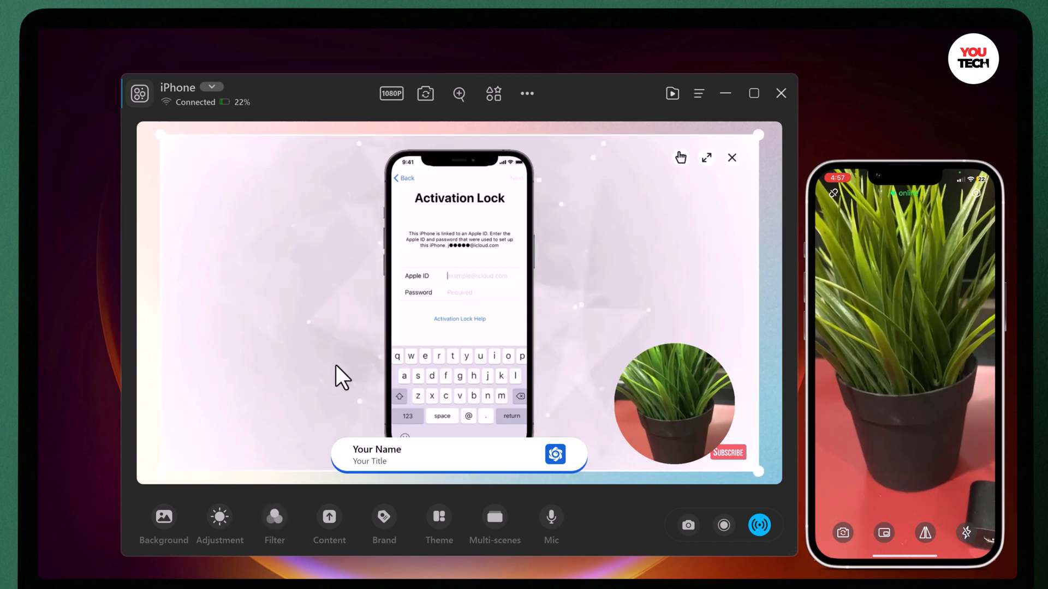
pyautogui.click(383, 525)
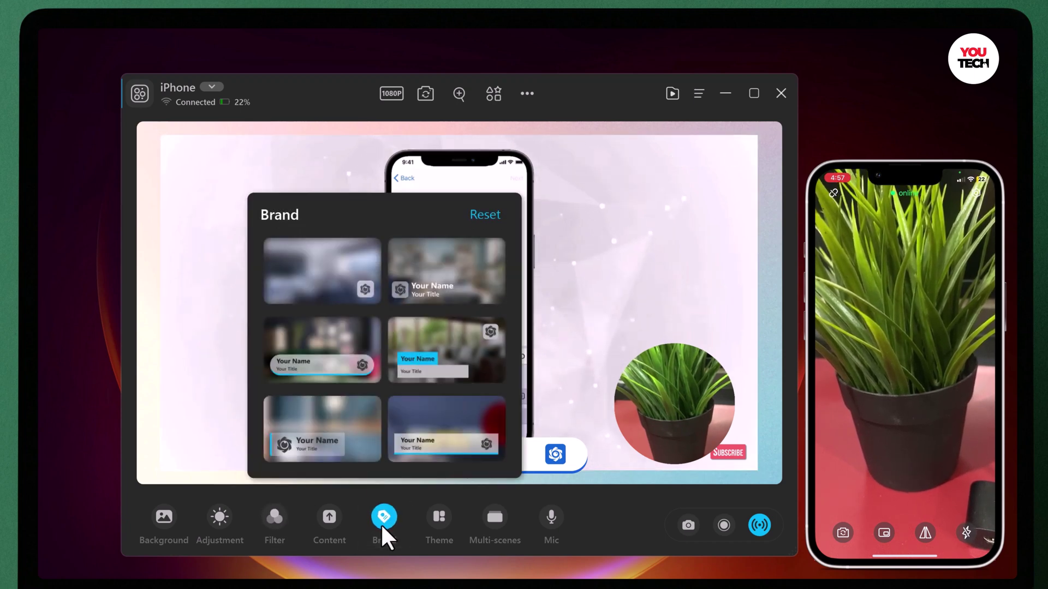
# Step: Close the brand overlay panel before entering the multi-scene editor
pyautogui.click(495, 524)
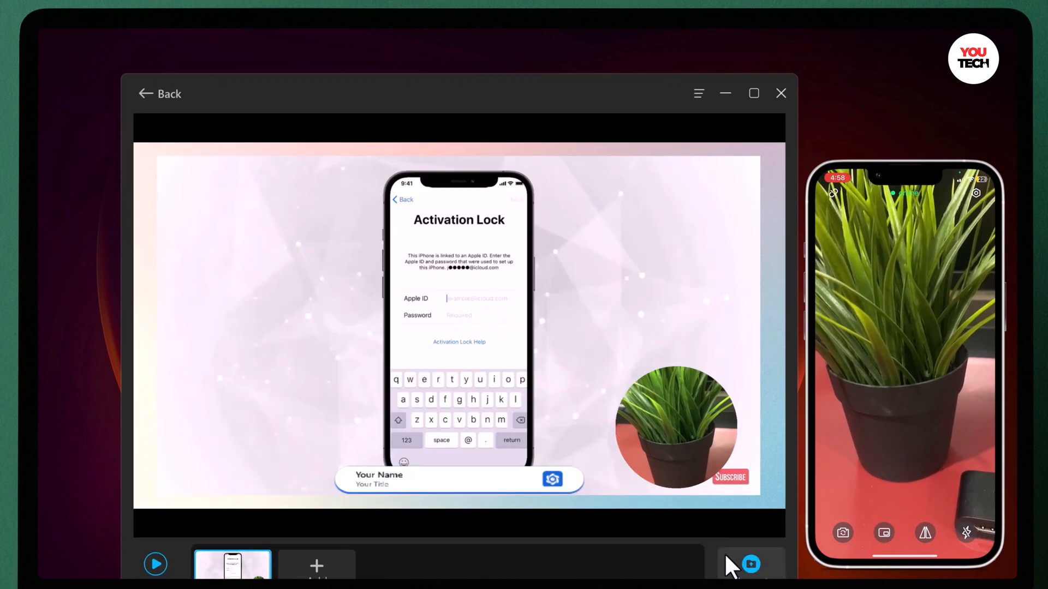
pyautogui.moveTo(318, 548)
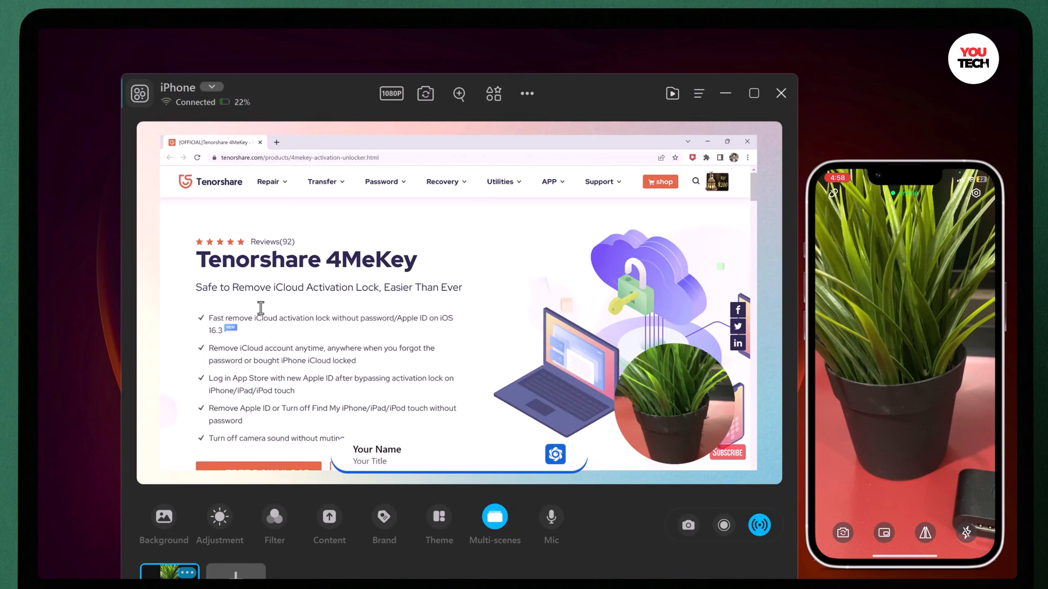
pyautogui.moveTo(759, 525)
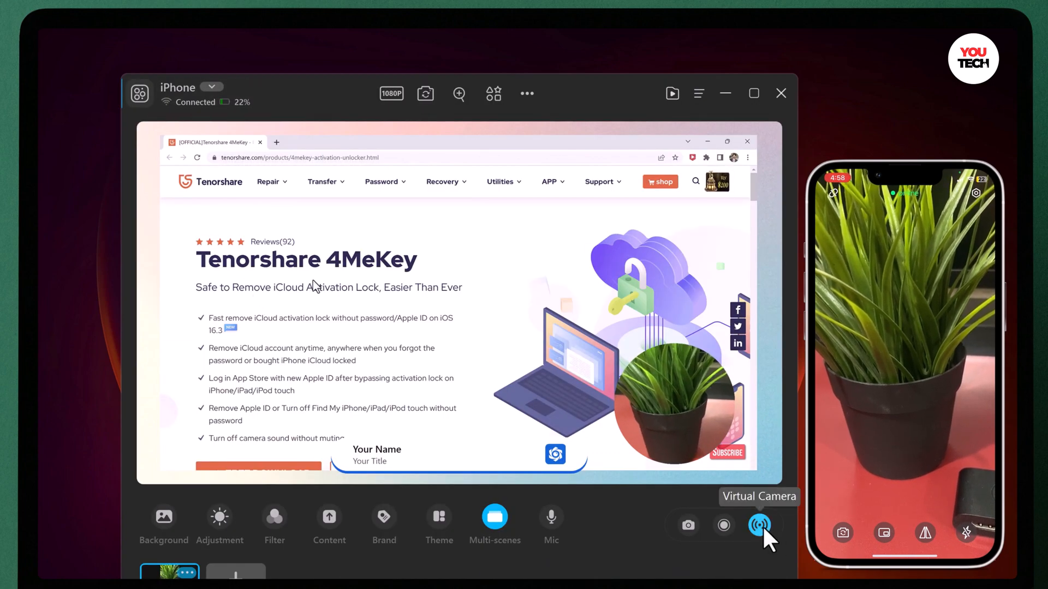
# Step: Enable the virtual camera and switch the shared window to Tenorshare 4MeKey
pyautogui.click(759, 525)
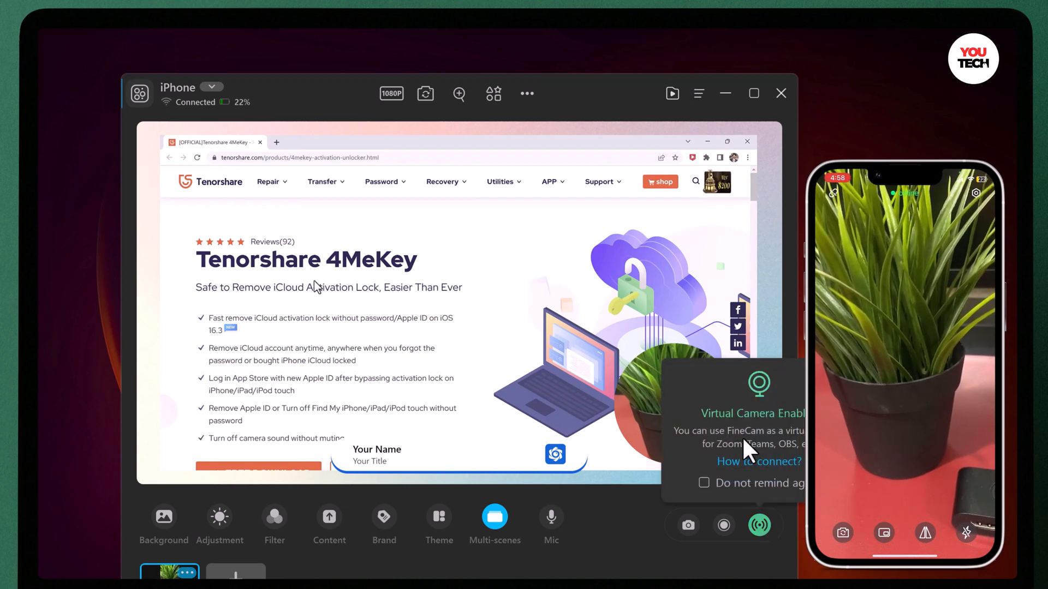
pyautogui.moveTo(755, 459)
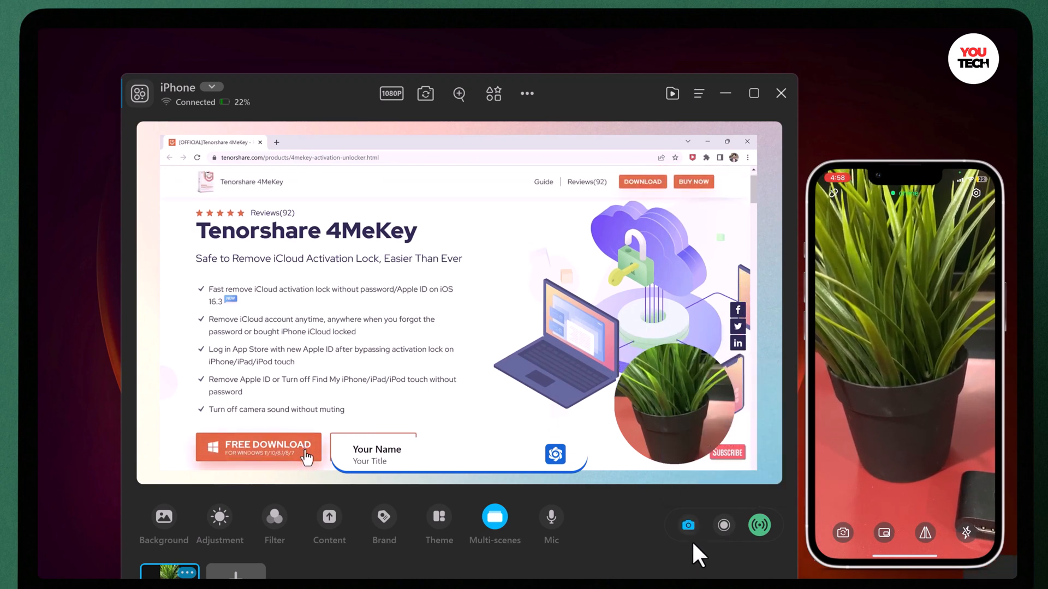
pyautogui.click(257, 449)
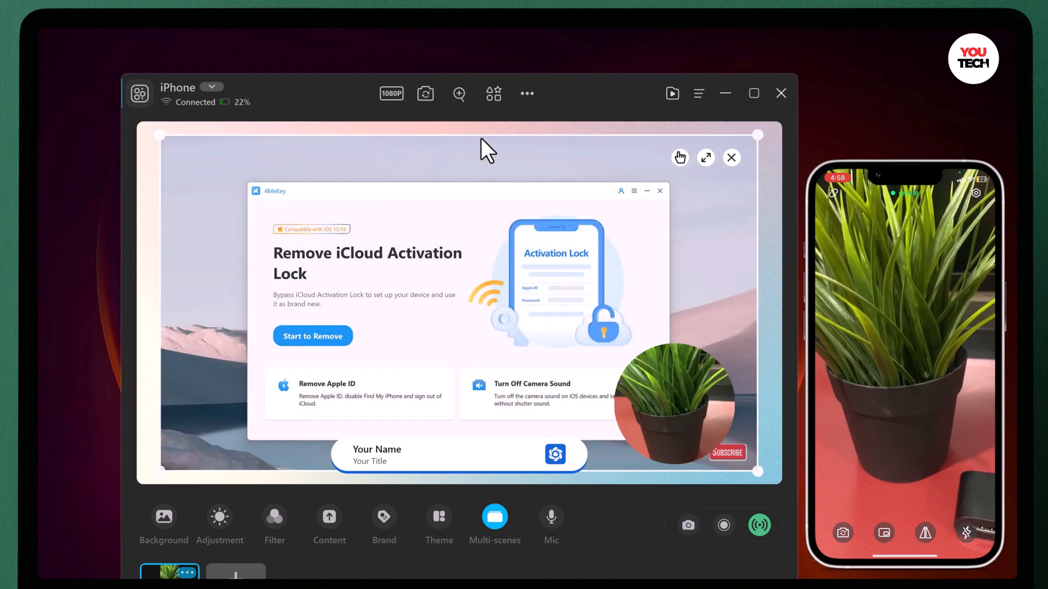
pyautogui.moveTo(425, 93)
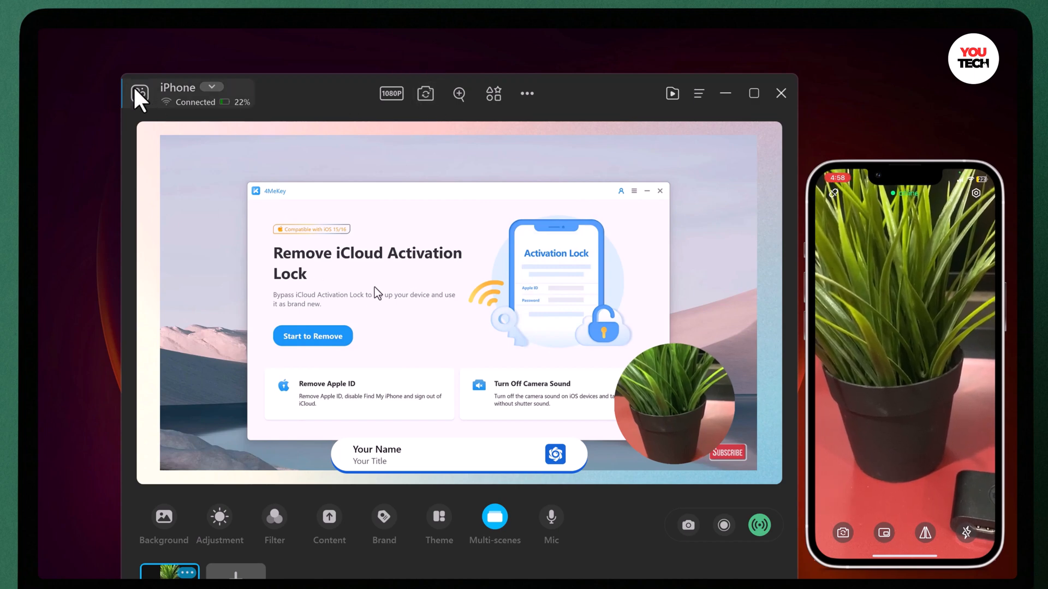
# Step: Check the toolbar and Library, then remove the shared 4MeKey content from the scene
pyautogui.click(139, 93)
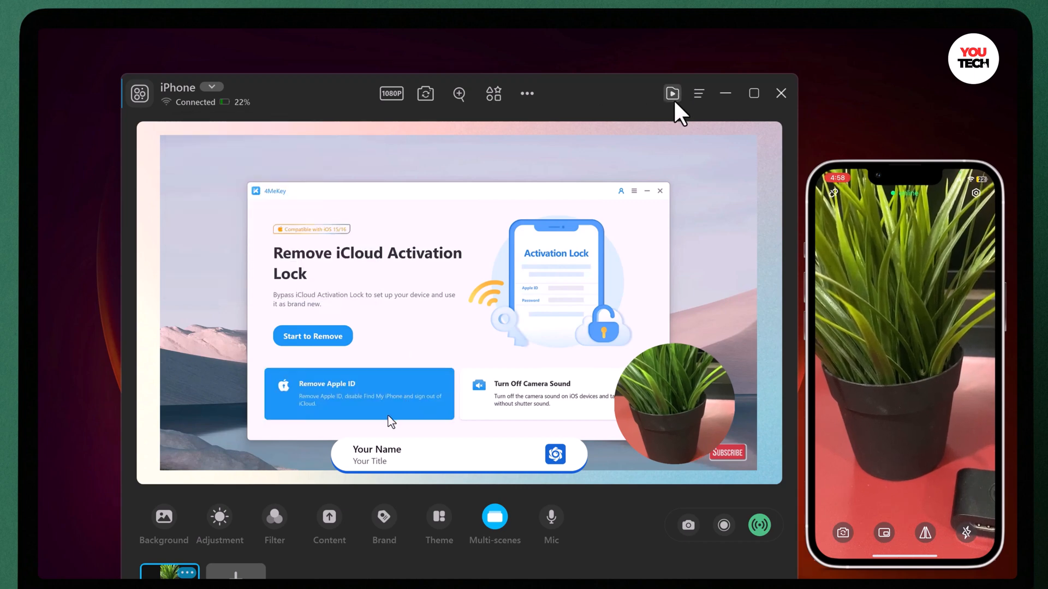
pyautogui.moveTo(699, 94)
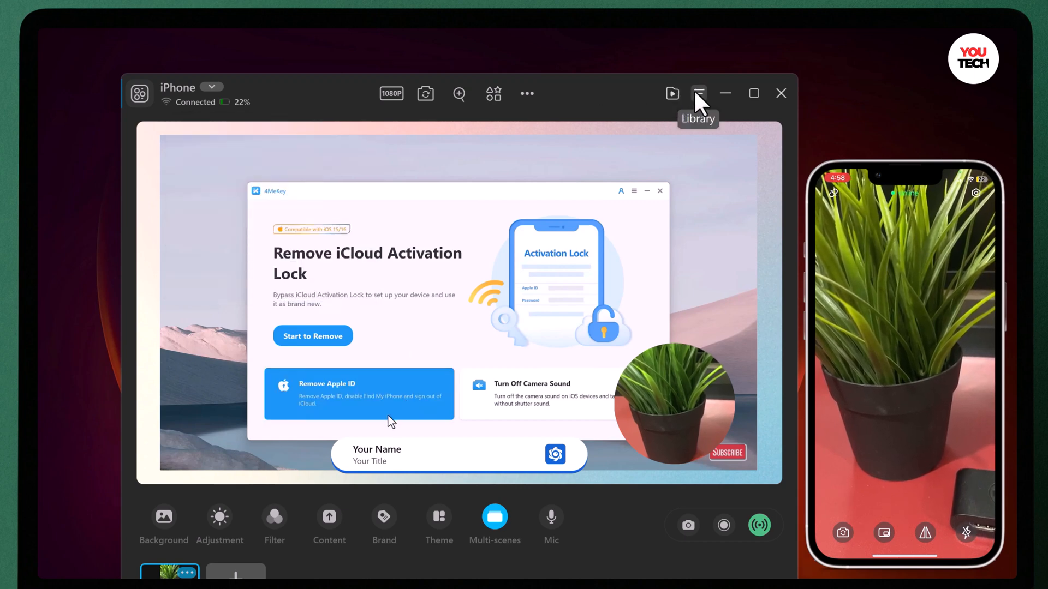
pyautogui.click(698, 92)
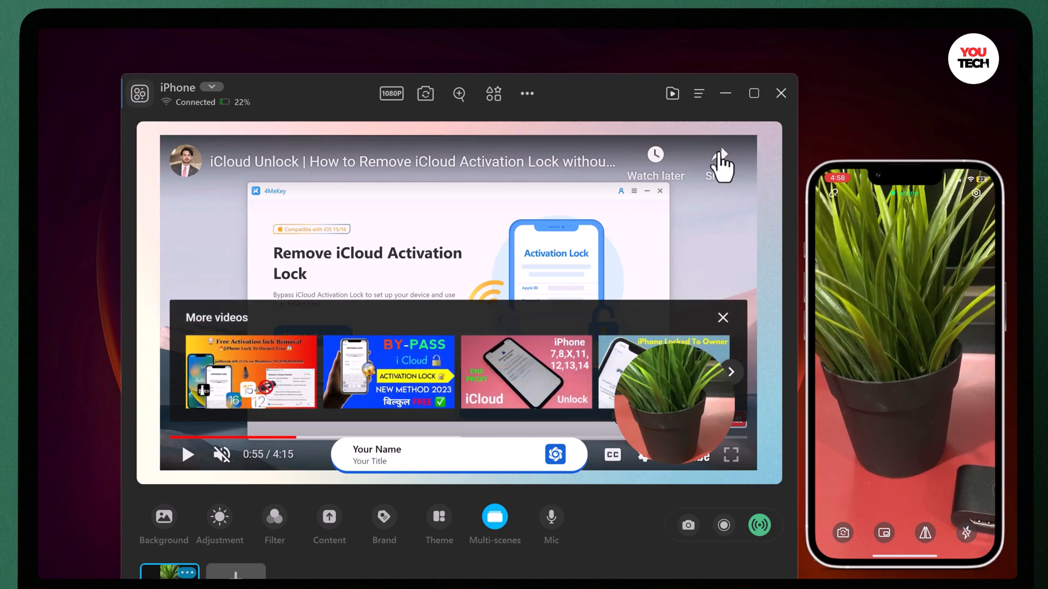
pyautogui.click(722, 317)
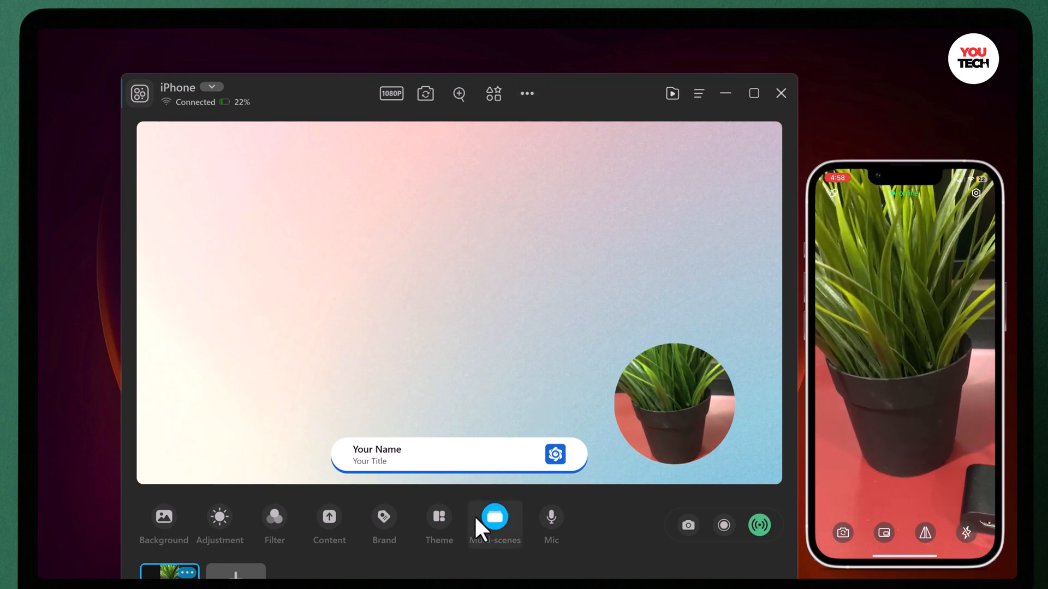
# Step: Try the large circular feed layout, then apply the top-left blue presenter theme
pyautogui.click(438, 525)
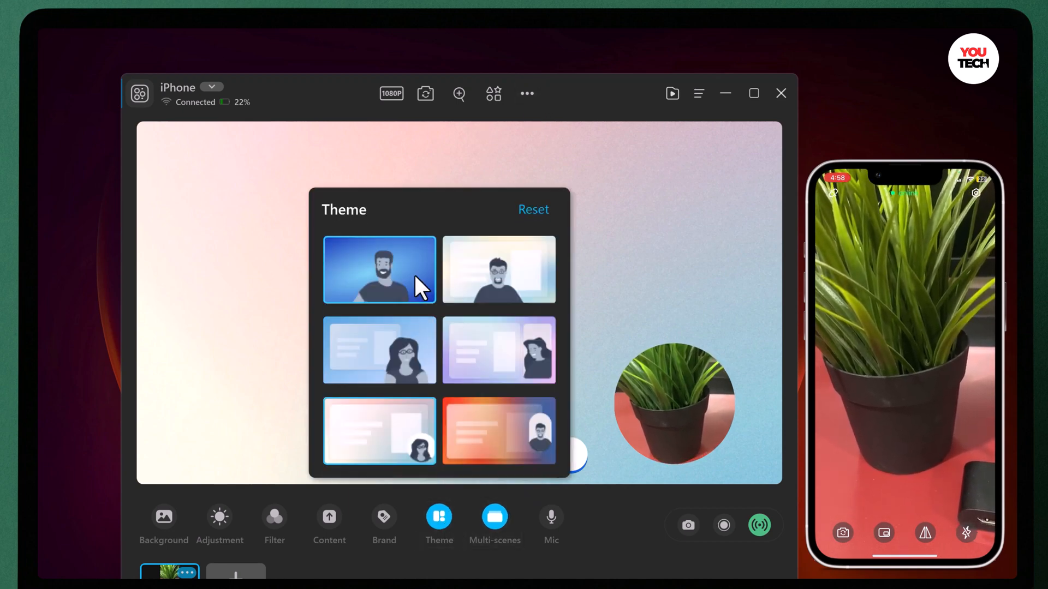
pyautogui.click(498, 270)
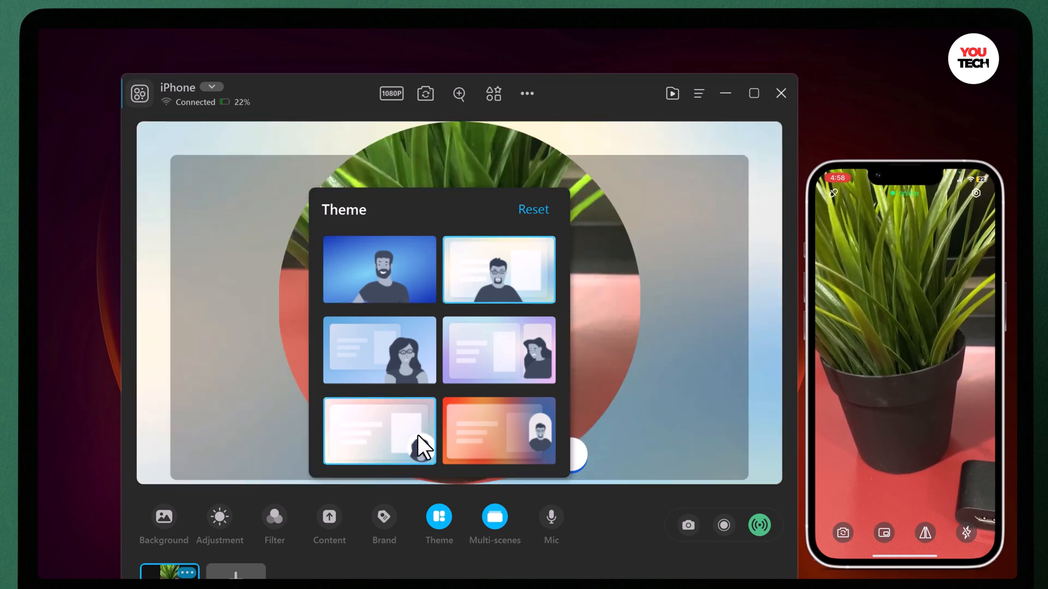
pyautogui.click(378, 270)
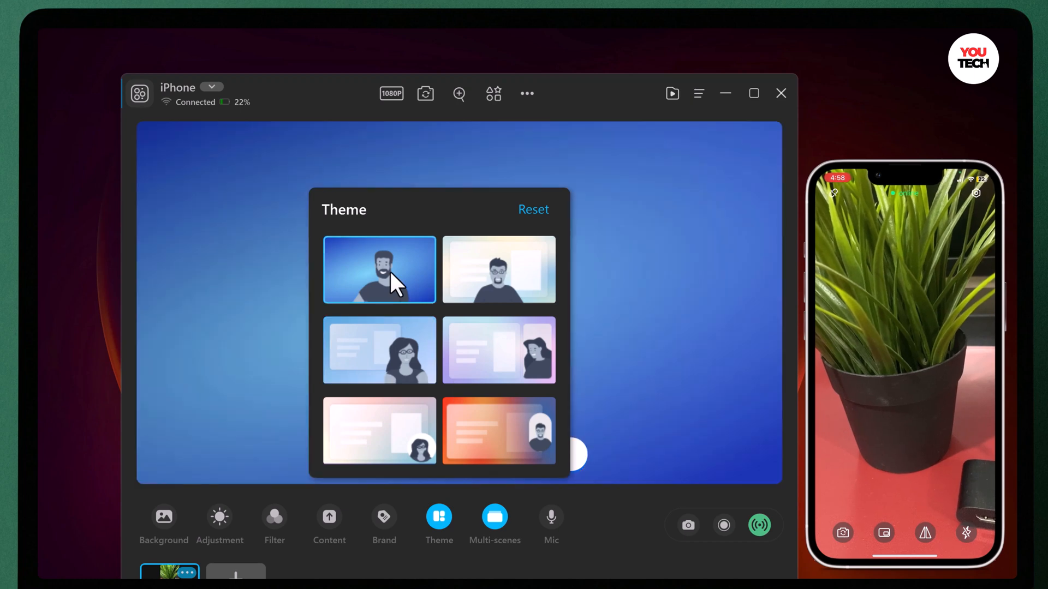